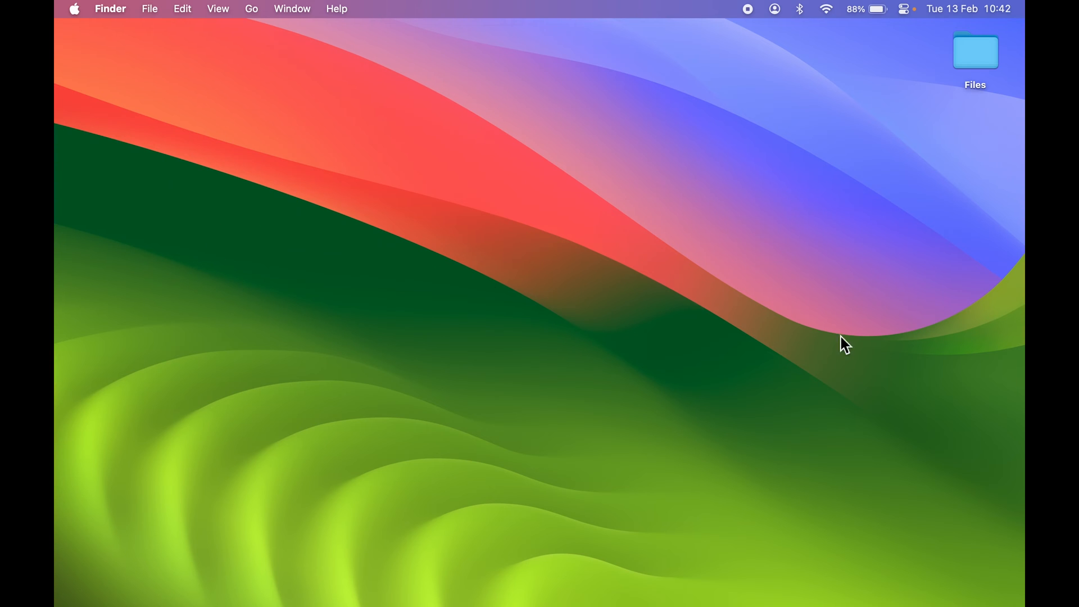
mouse_move(863, 357)
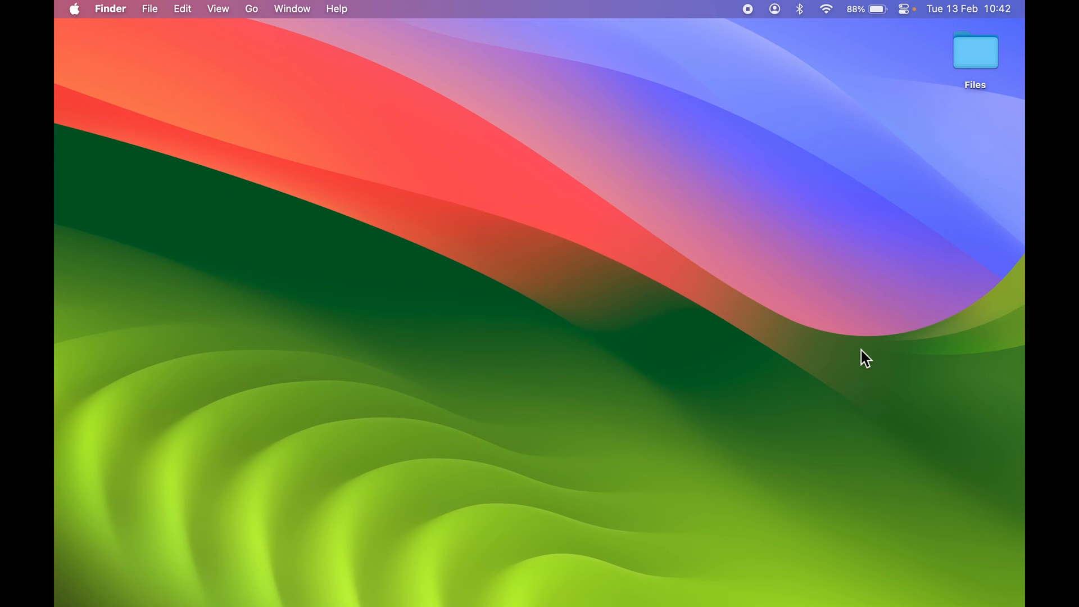
mouse_move(800, 173)
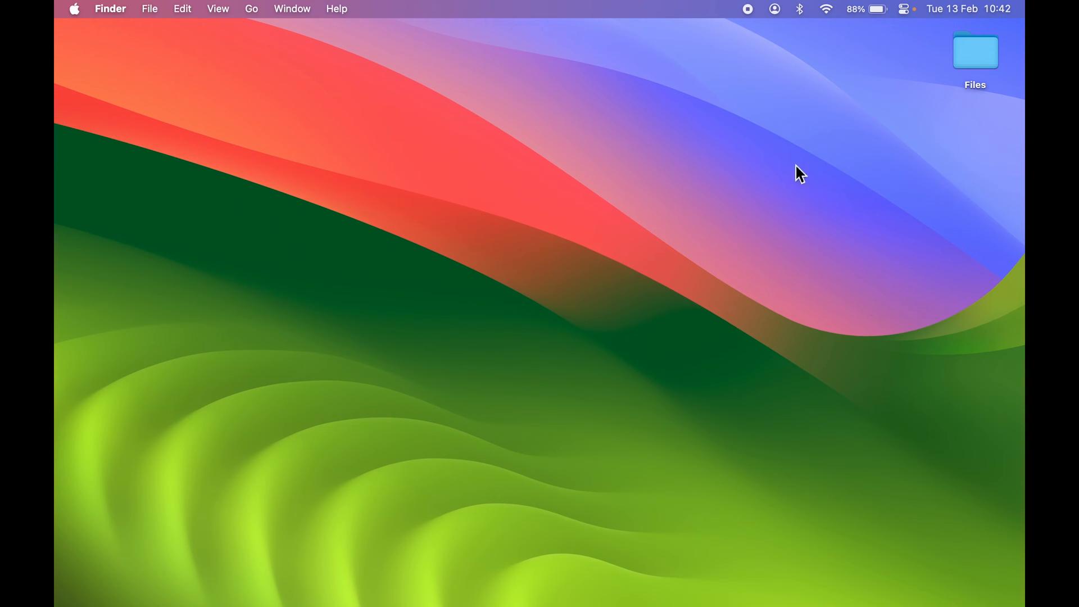
mouse_move(853, 346)
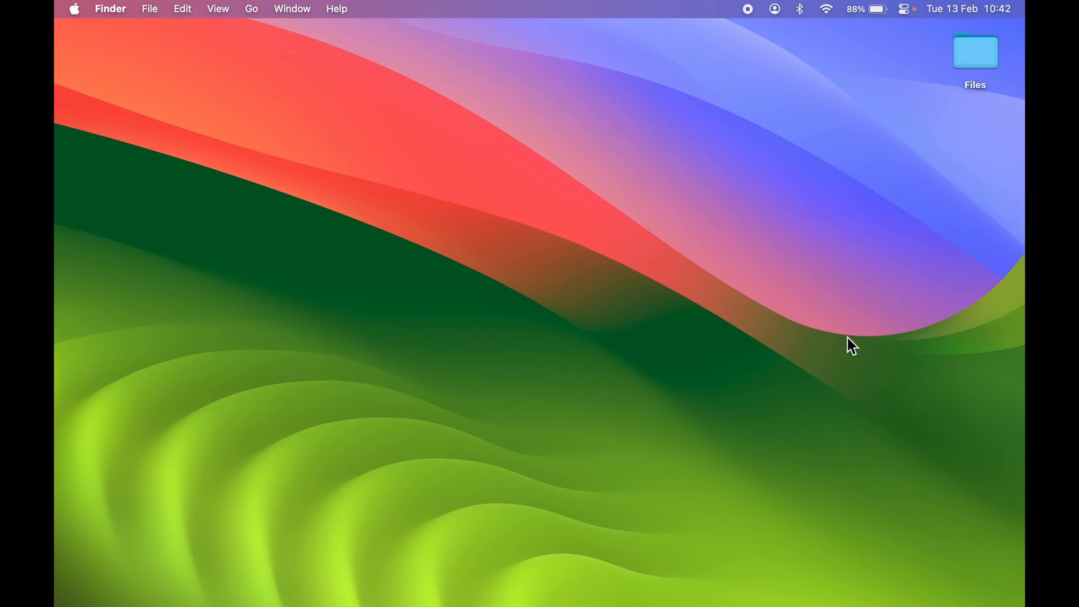
mouse_move(787, 163)
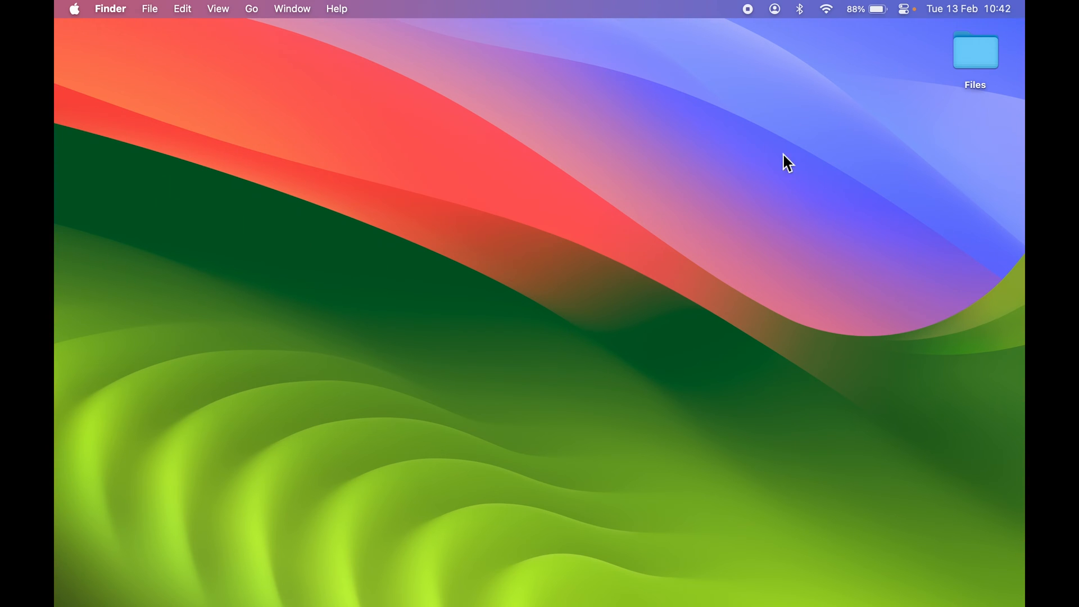
mouse_move(805, 171)
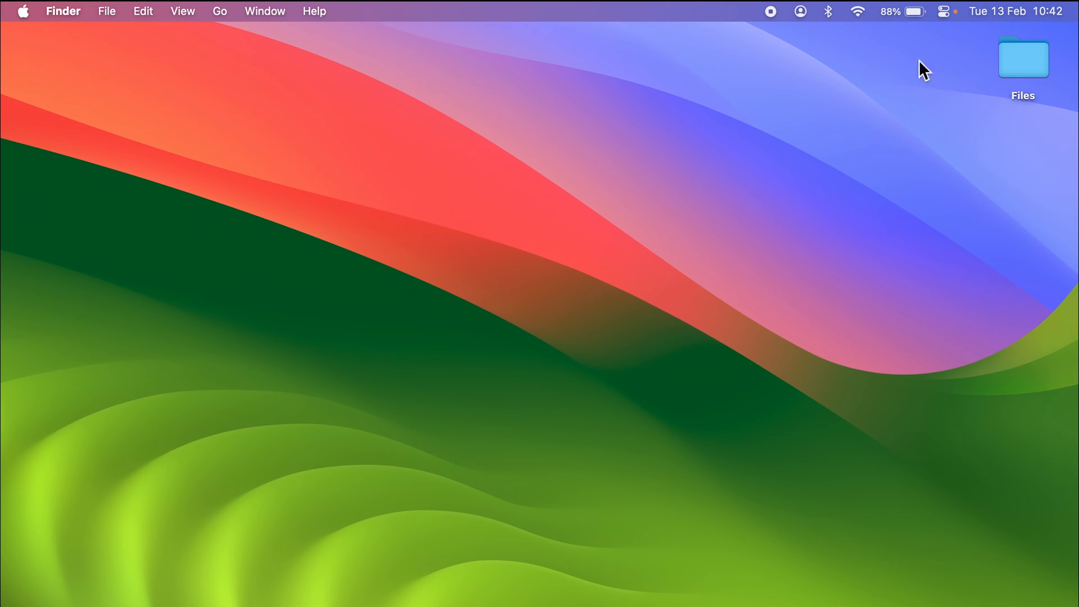
mouse_move(874, 296)
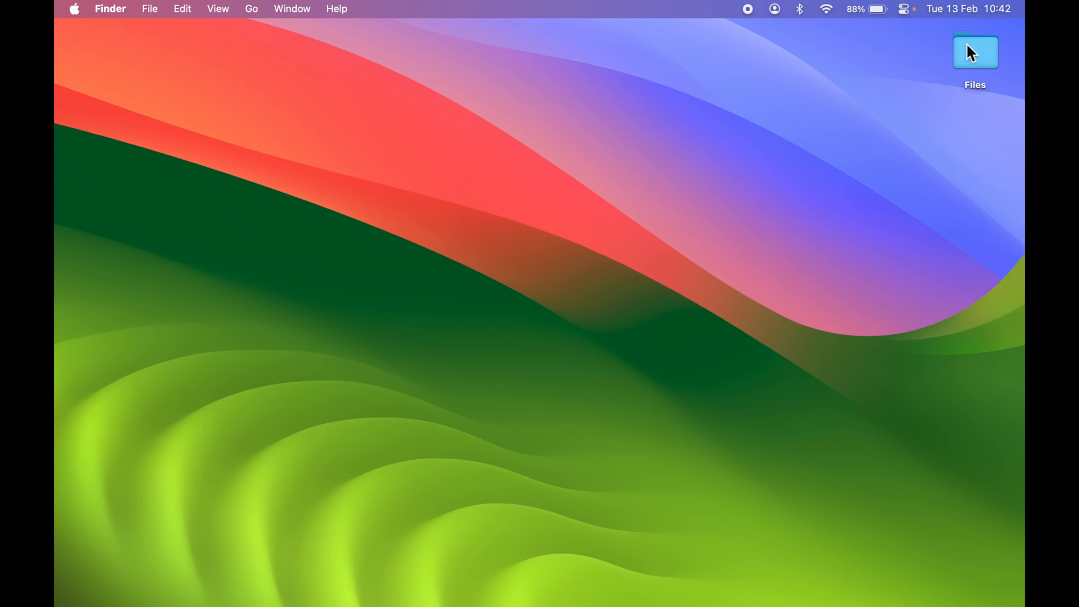
mouse_move(865, 281)
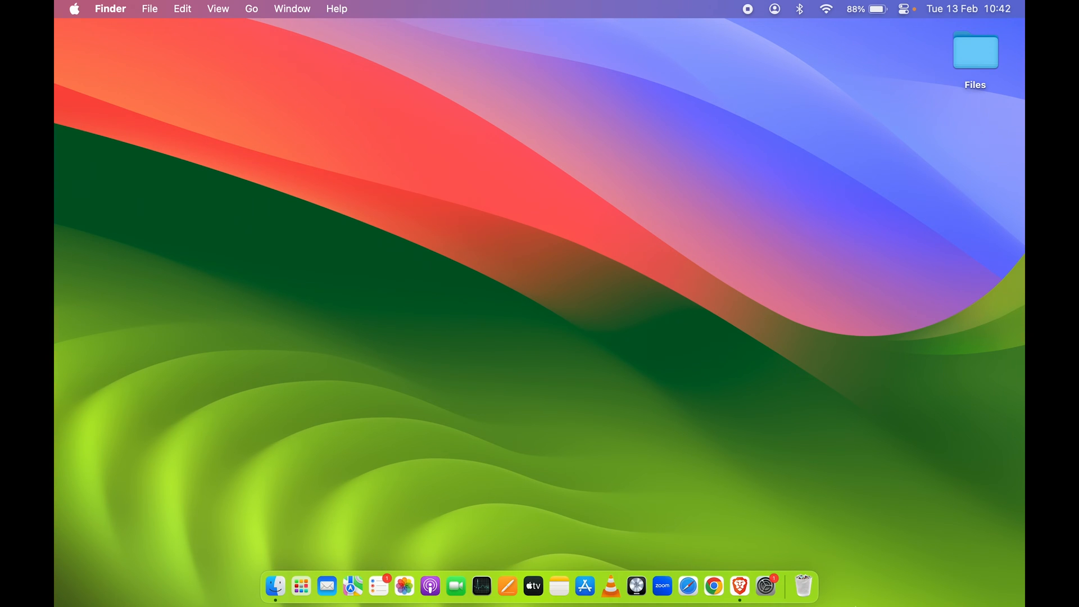
mouse_move(915, 213)
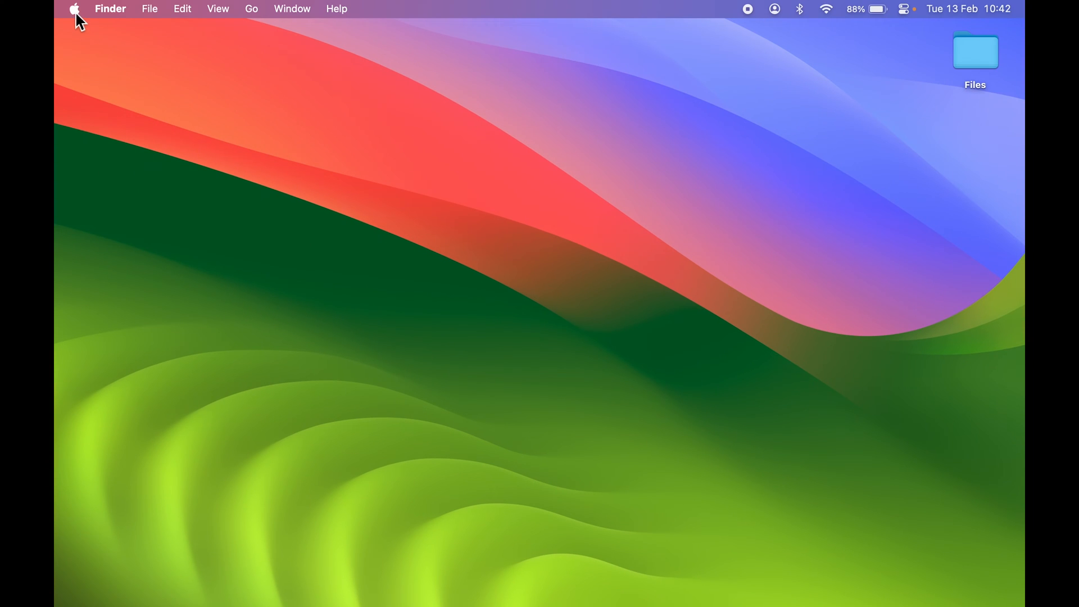
Step: Reach the Software Update page under General in System Settings from the Apple menu
click(74, 9)
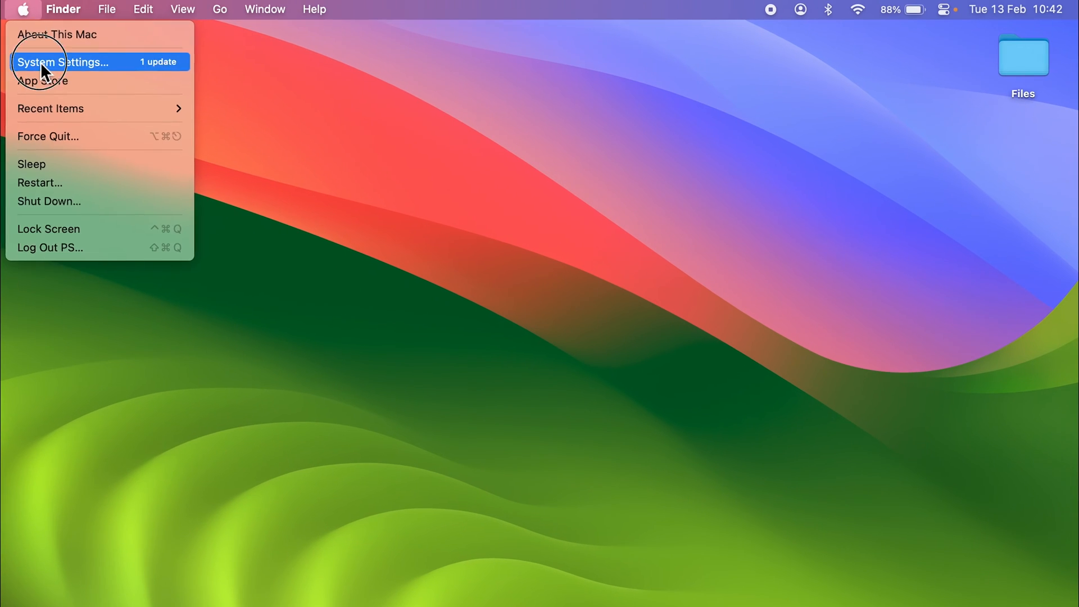
click(63, 61)
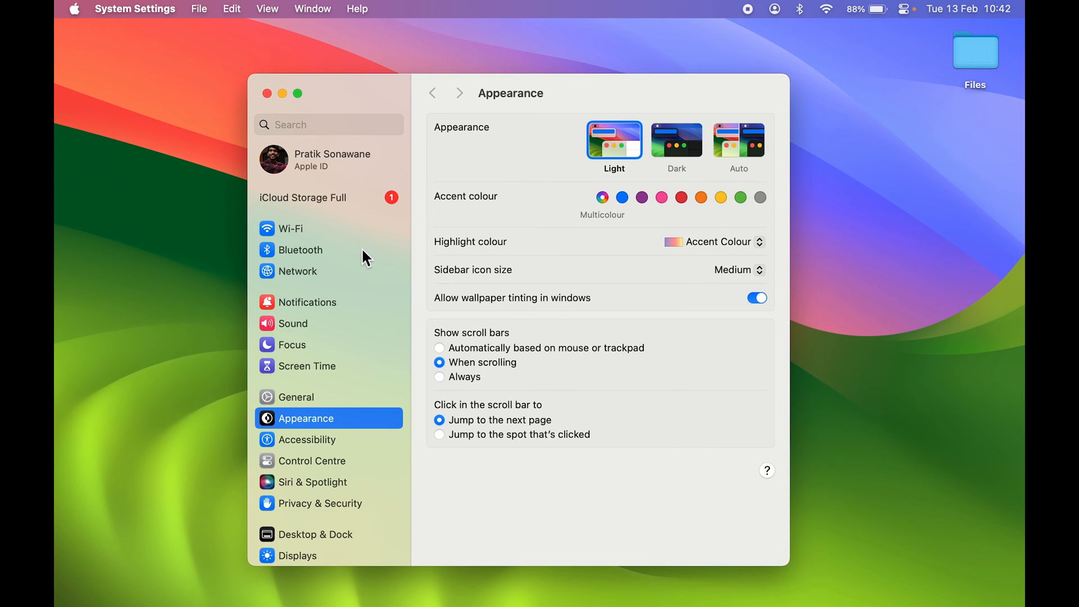
click(296, 397)
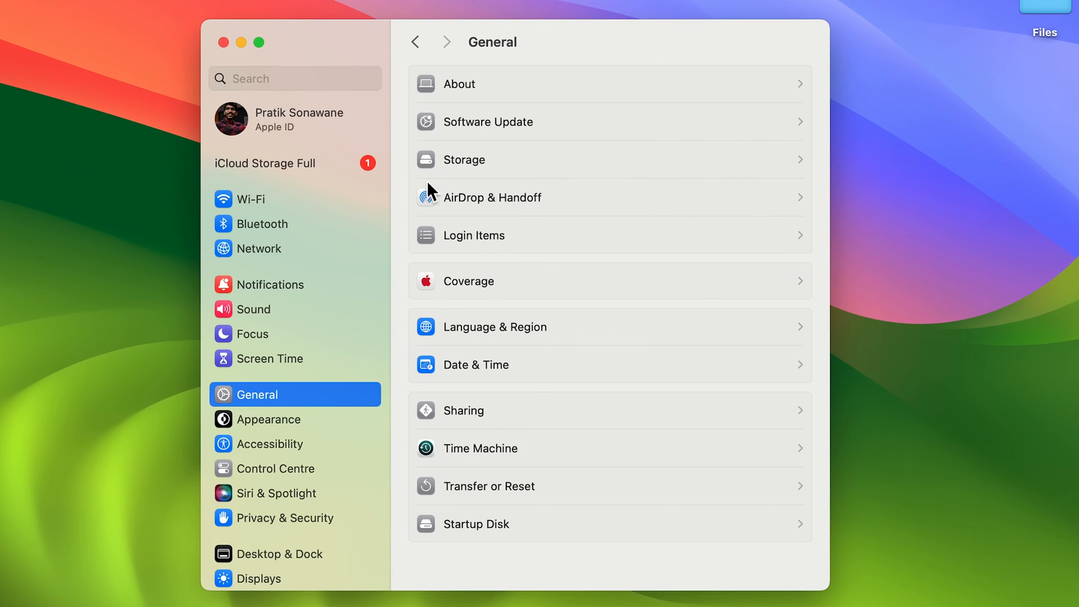
mouse_move(544, 133)
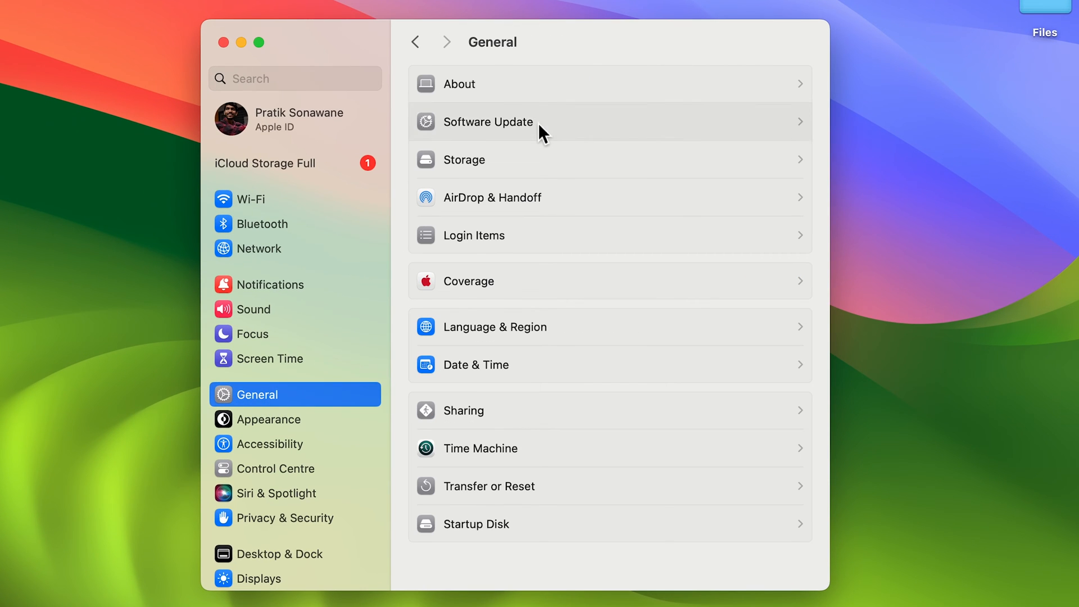
click(487, 122)
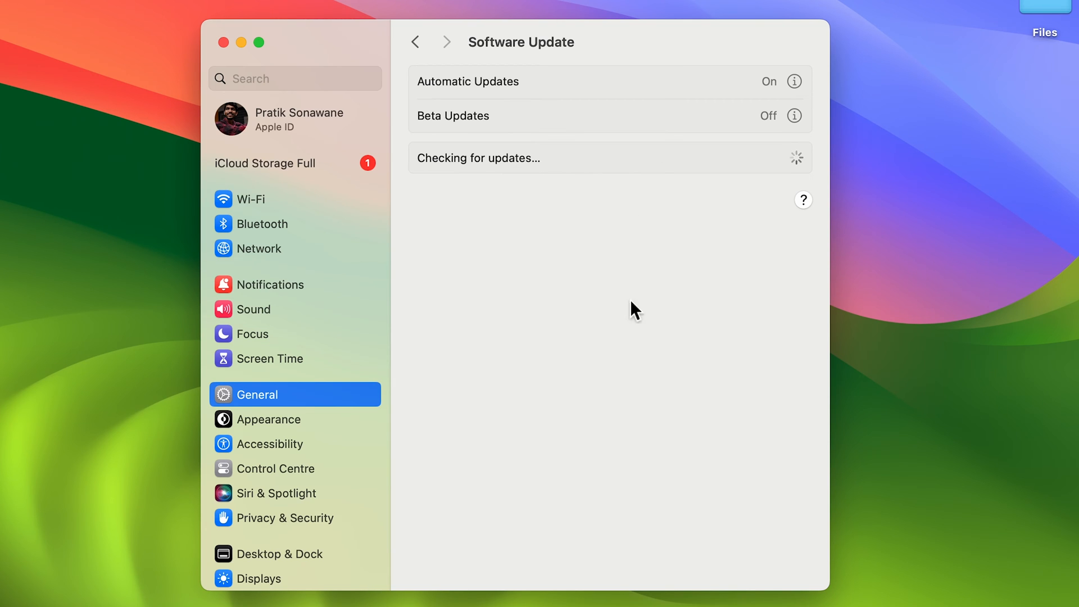
mouse_move(260, 311)
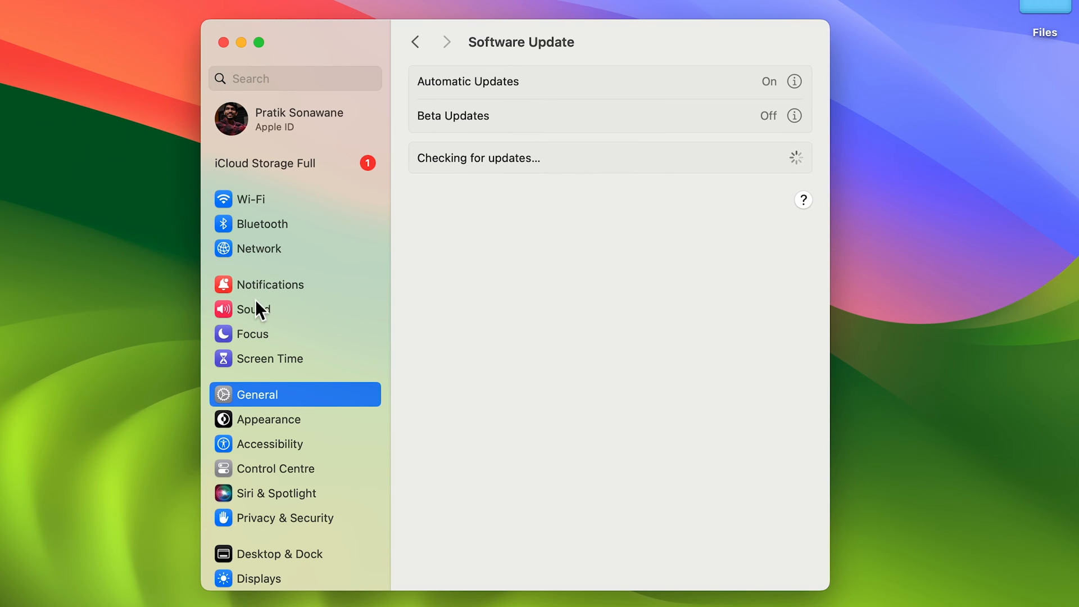
scroll(down, 3)
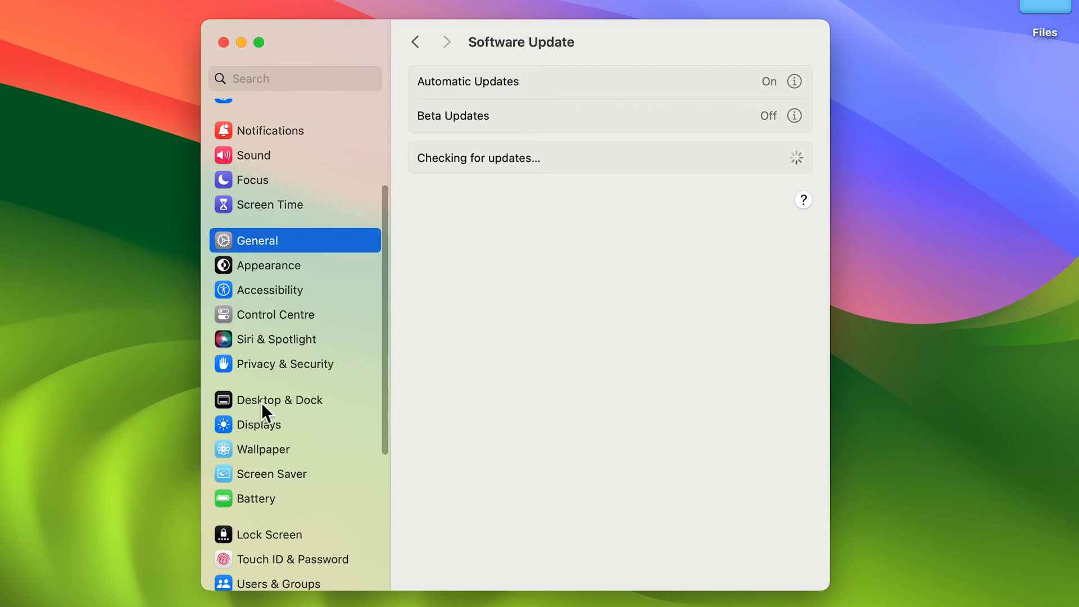
Step: Show the Desktop & Stage Manager options on the Desktop & Dock page
click(280, 400)
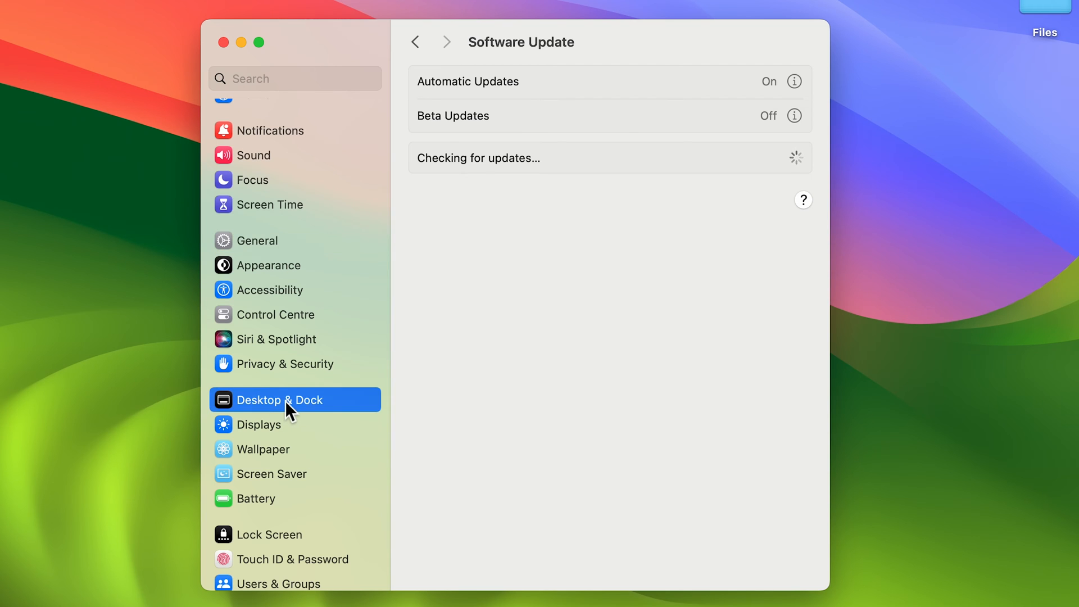
click(280, 400)
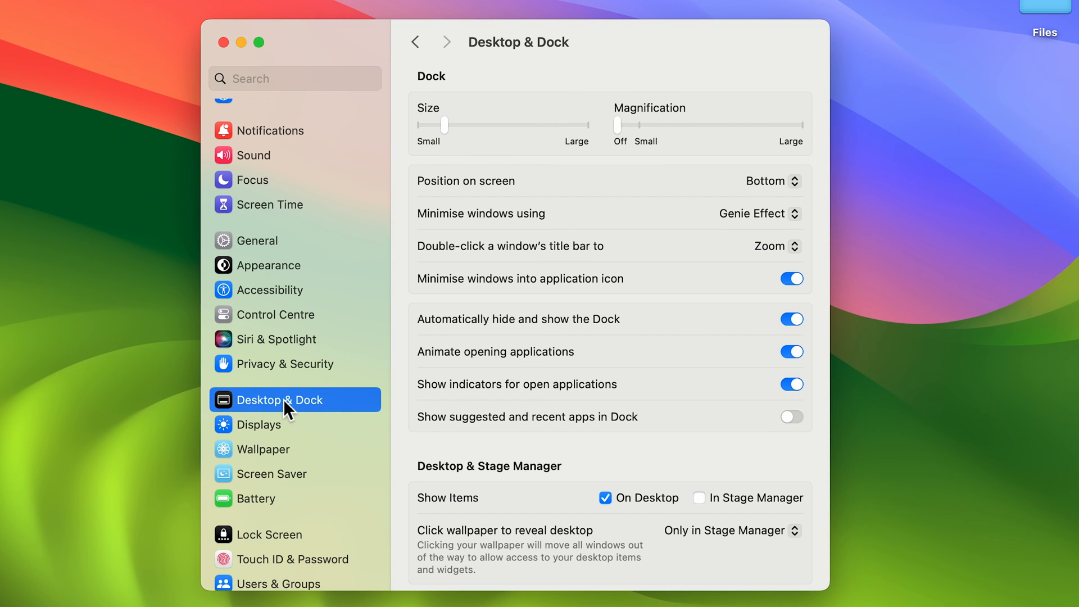
scroll(down, 3)
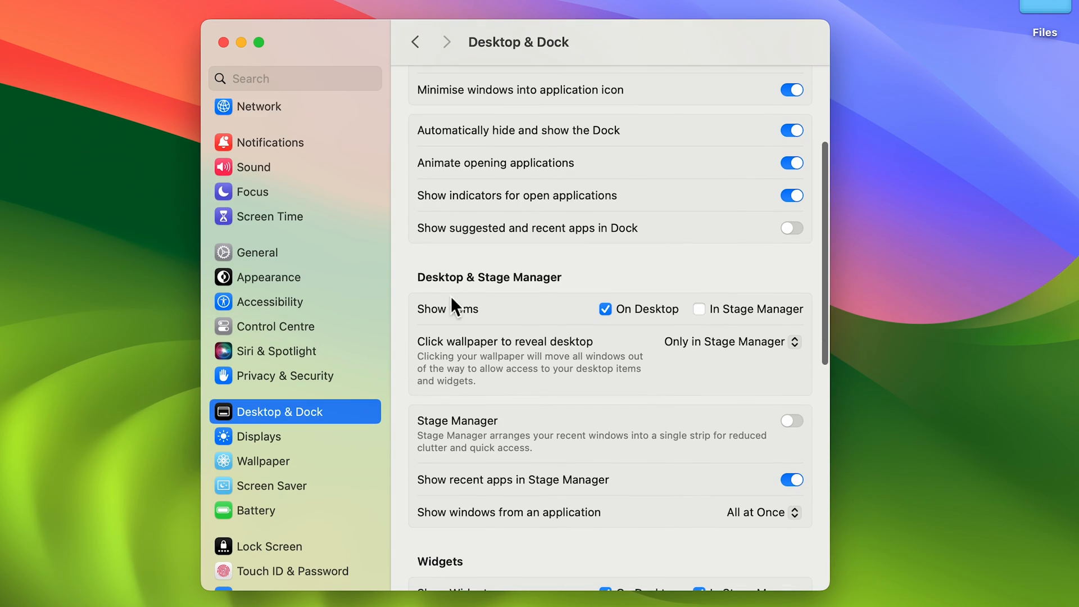
mouse_move(428, 292)
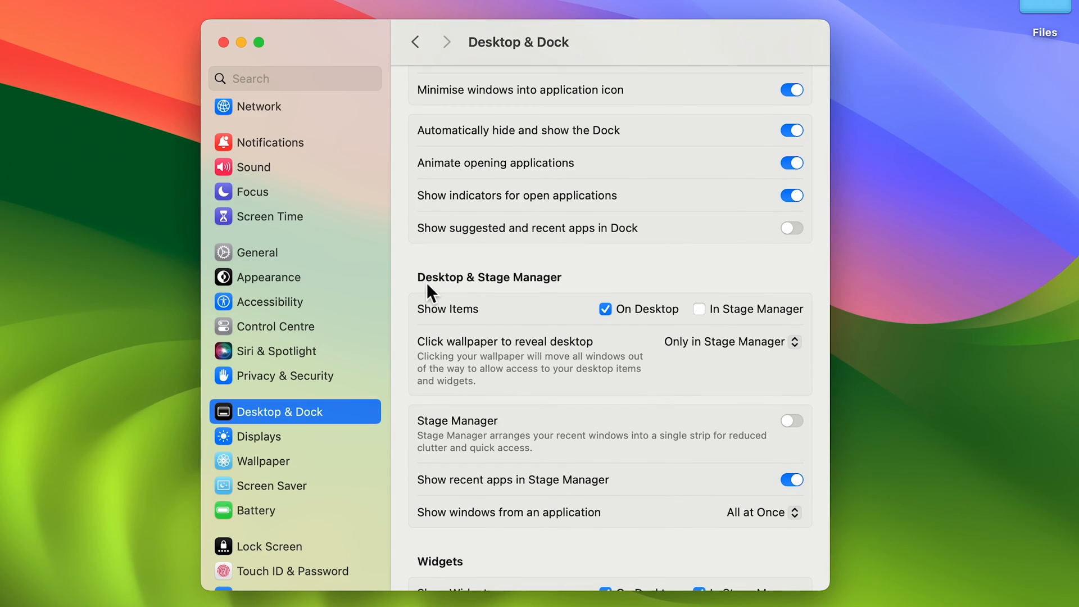
mouse_move(480, 324)
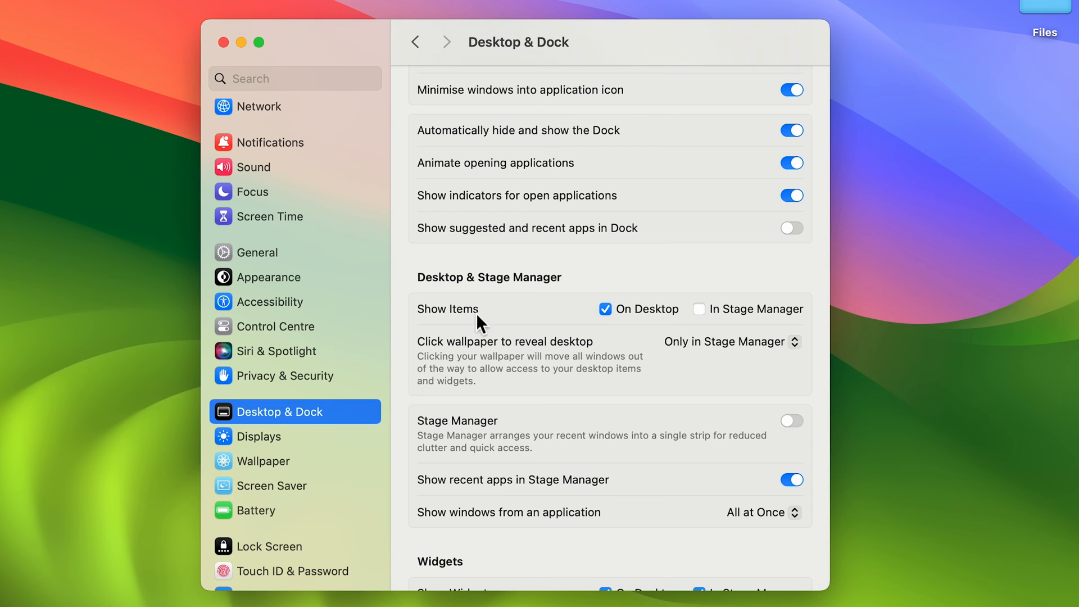
mouse_move(428, 329)
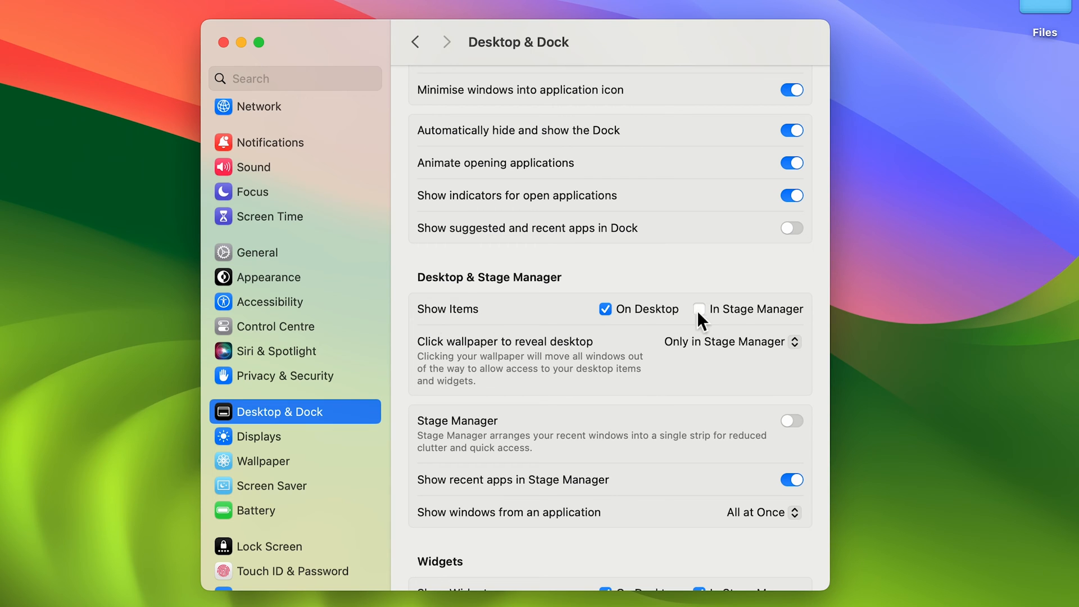
mouse_move(688, 324)
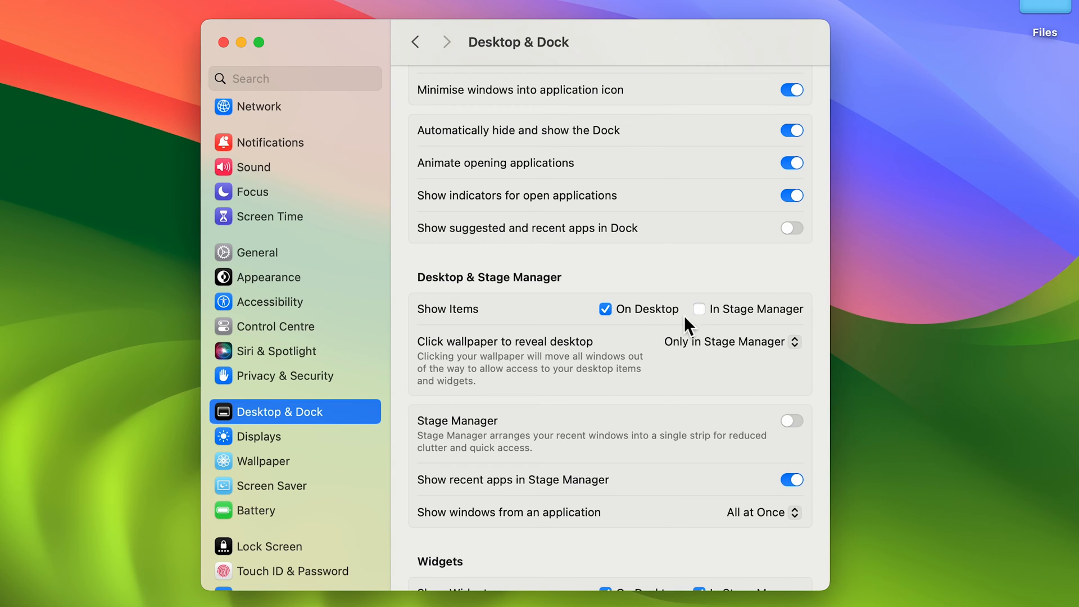
mouse_move(777, 321)
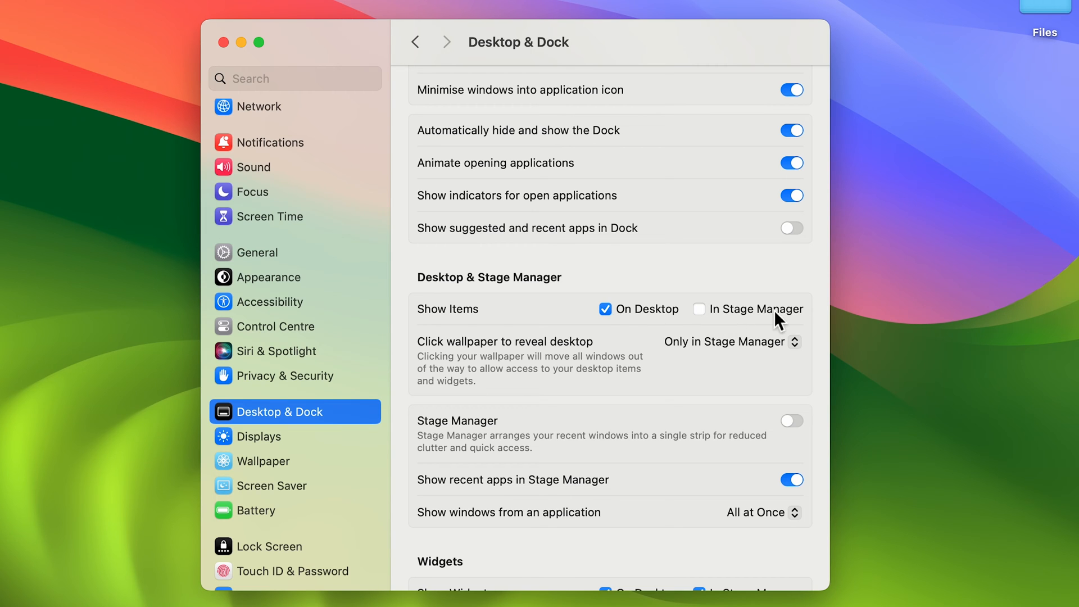
mouse_move(526, 327)
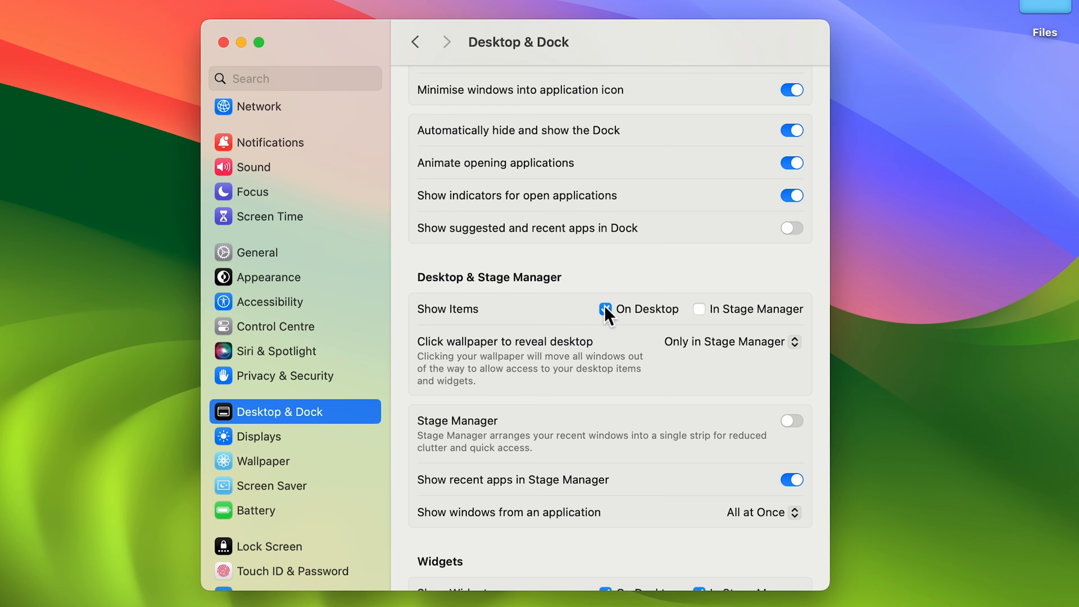
Step: Uncheck On Desktop to hide desktop icons and close System Settings
click(605, 308)
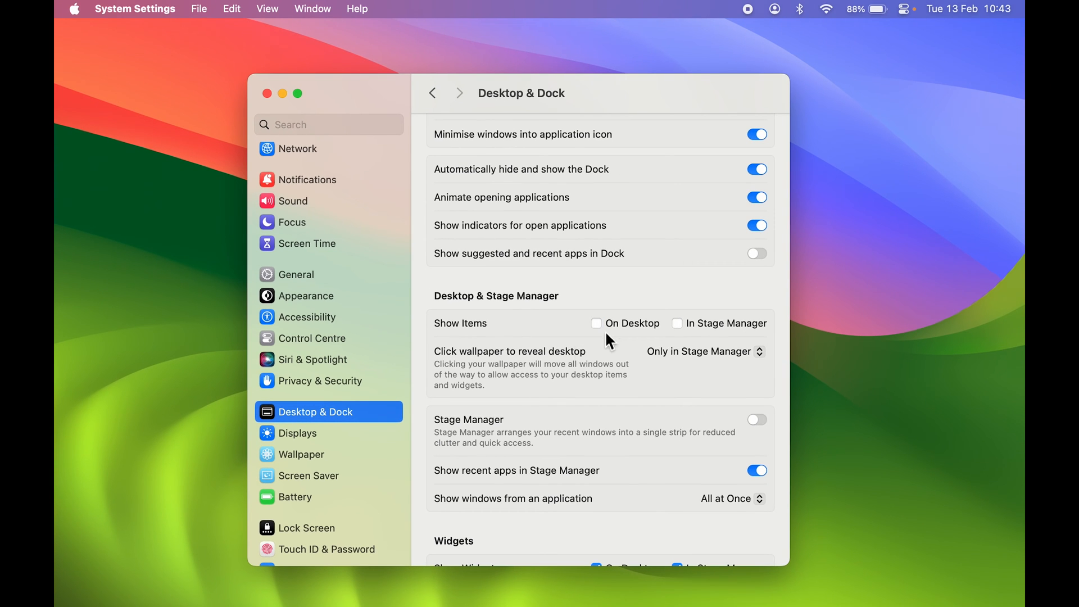
mouse_move(608, 333)
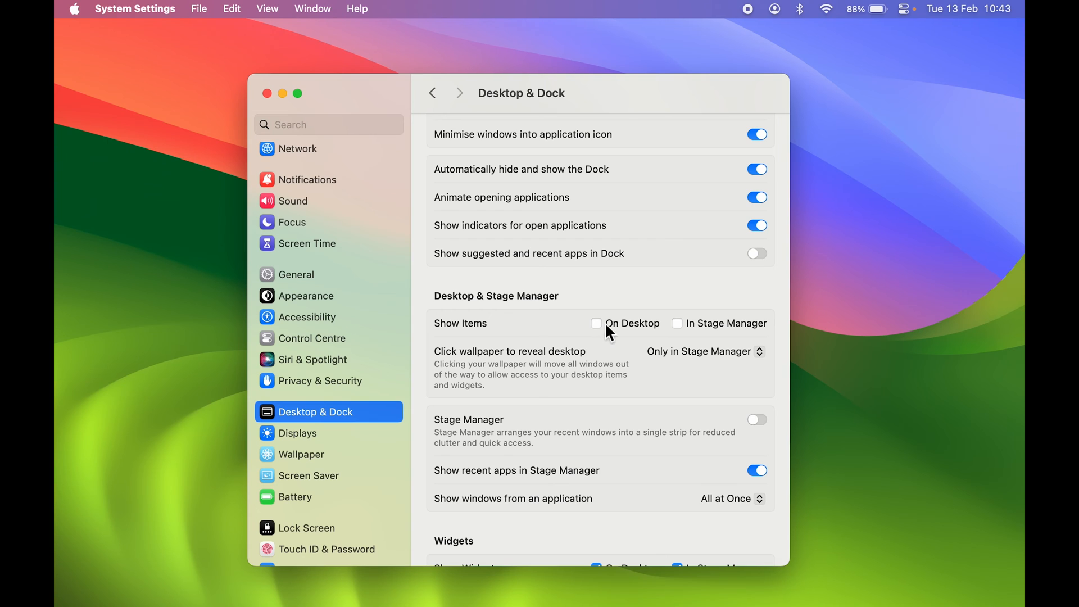
mouse_move(986, 56)
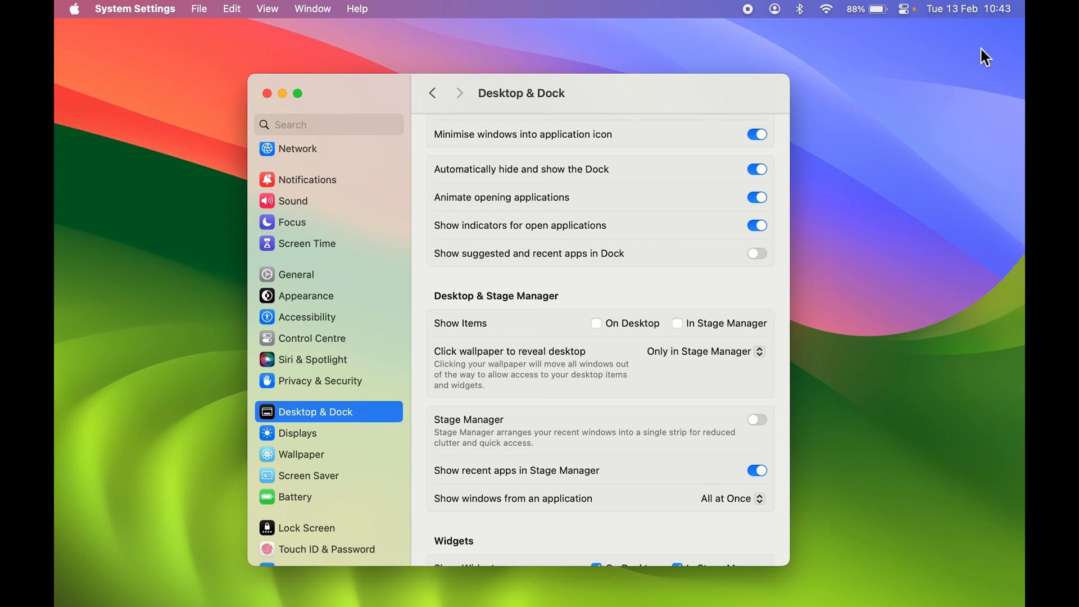
mouse_move(961, 87)
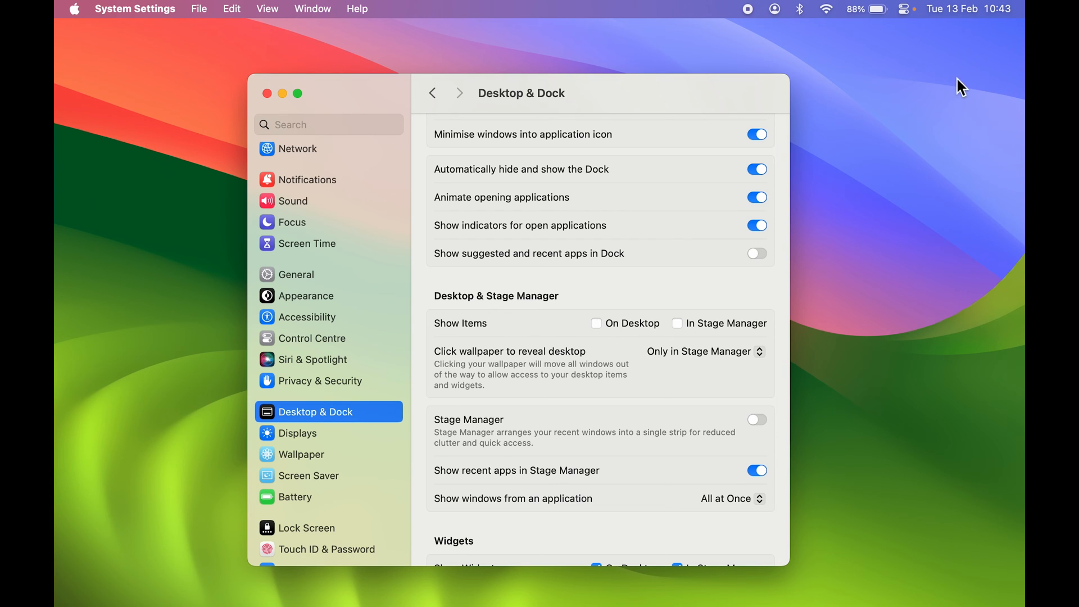
mouse_move(967, 82)
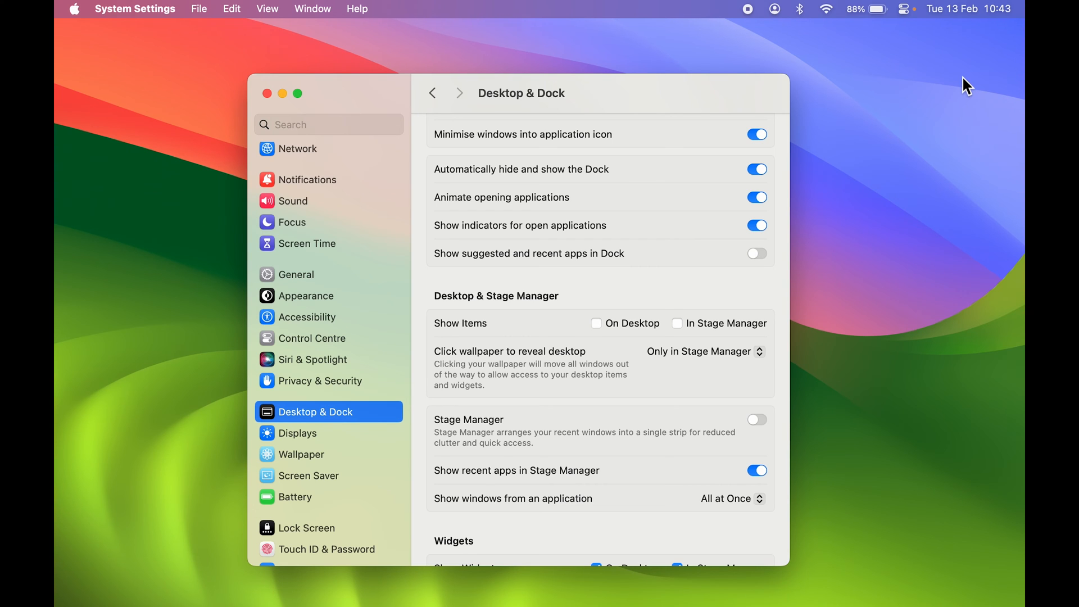
mouse_move(892, 114)
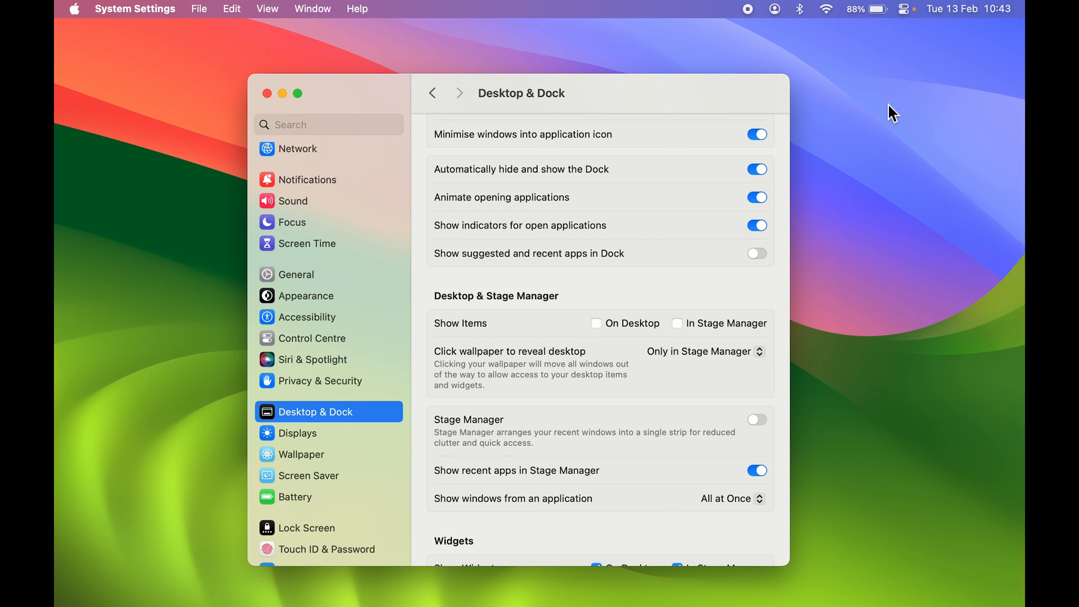
click(266, 94)
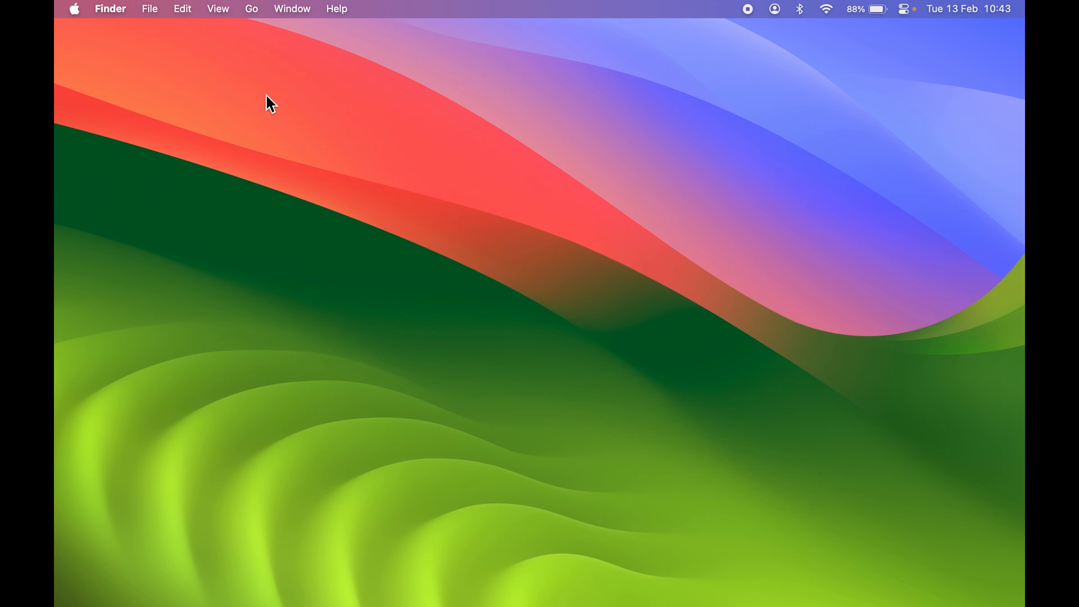
mouse_move(891, 250)
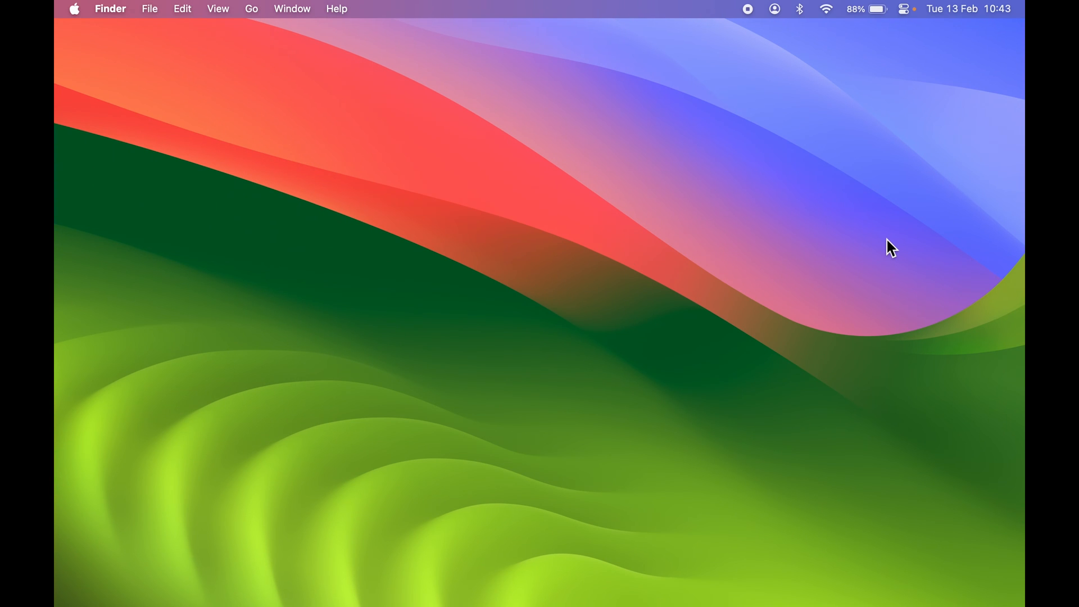
mouse_move(872, 266)
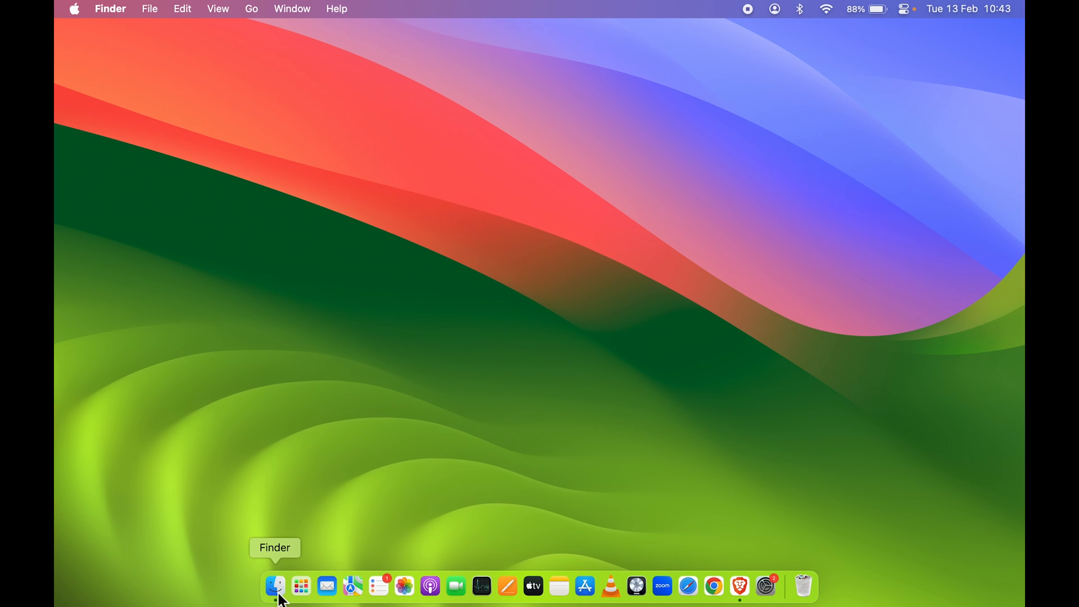
click(276, 586)
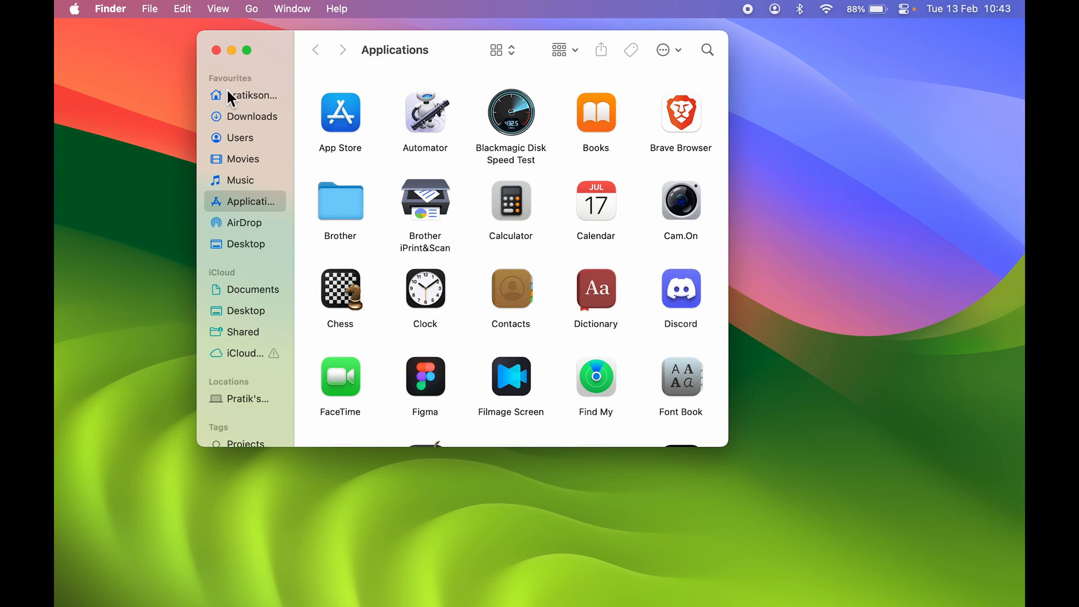
mouse_move(251, 253)
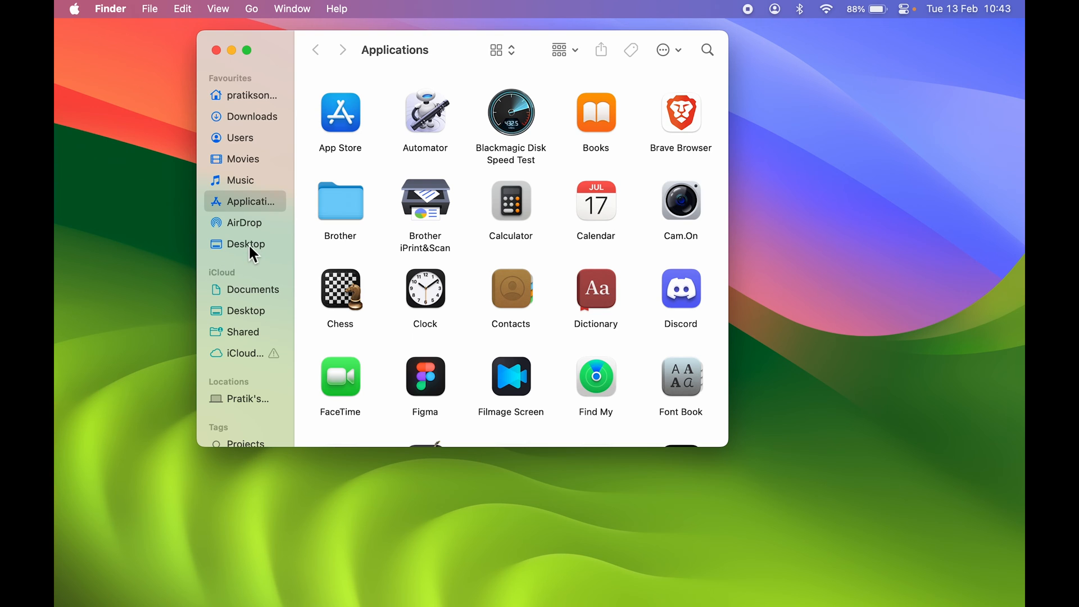
click(247, 244)
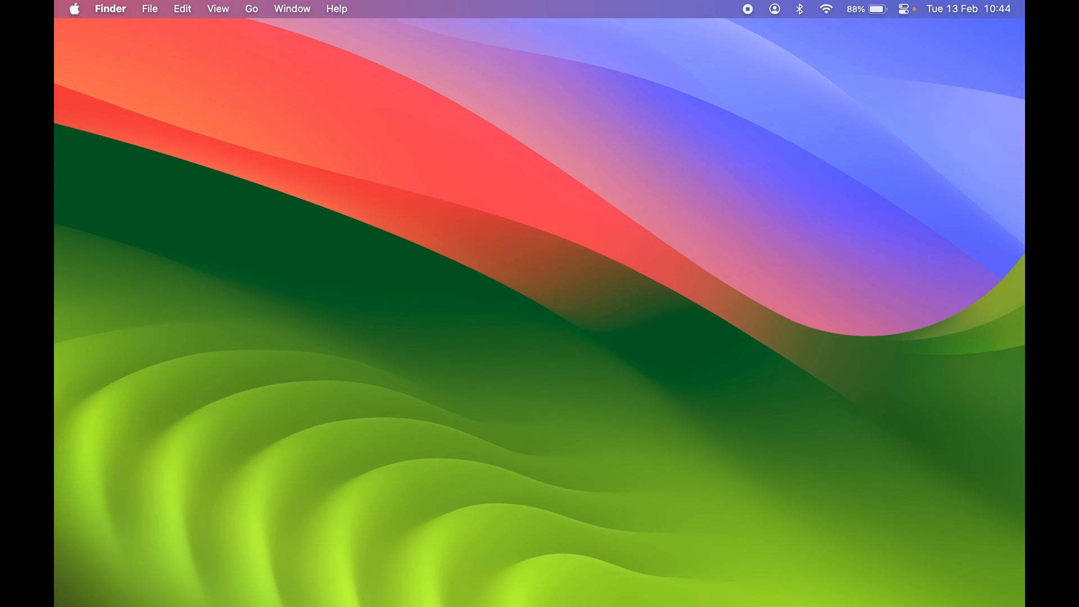
mouse_move(768, 360)
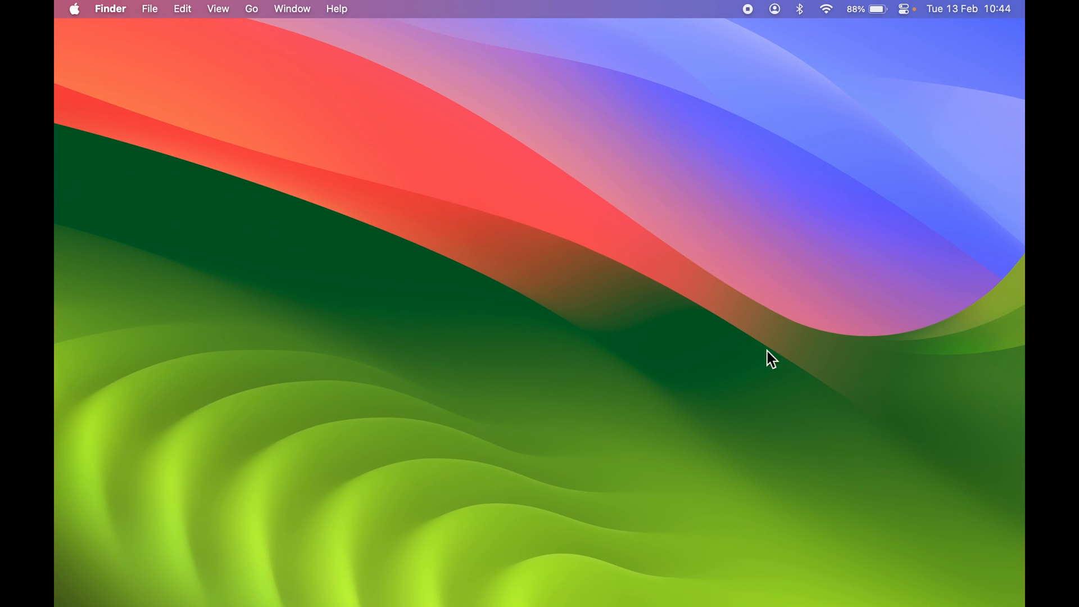
mouse_move(698, 441)
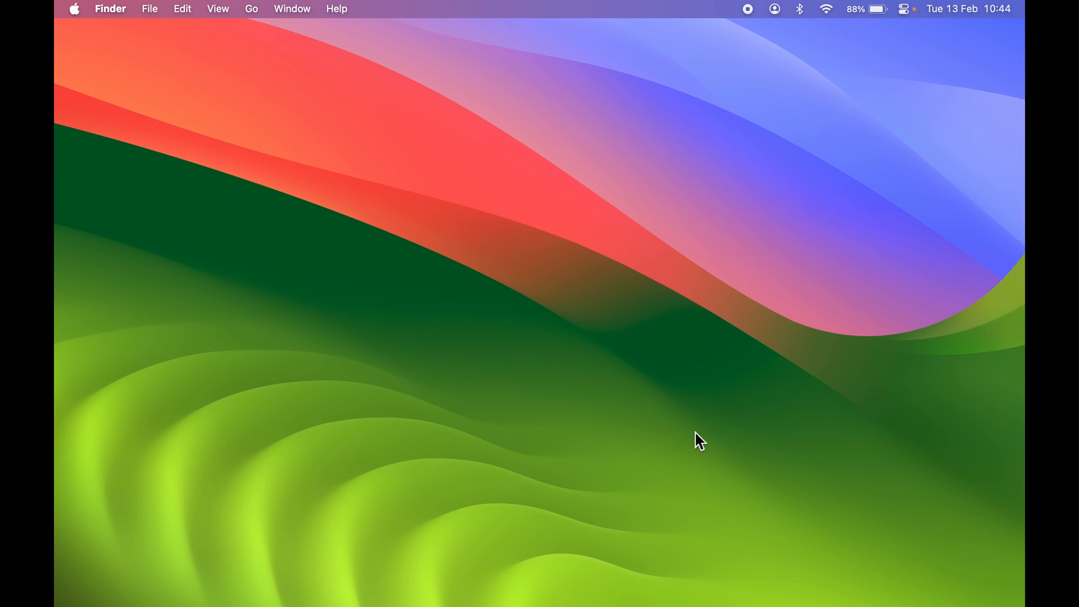
key(cmd+shift+n)
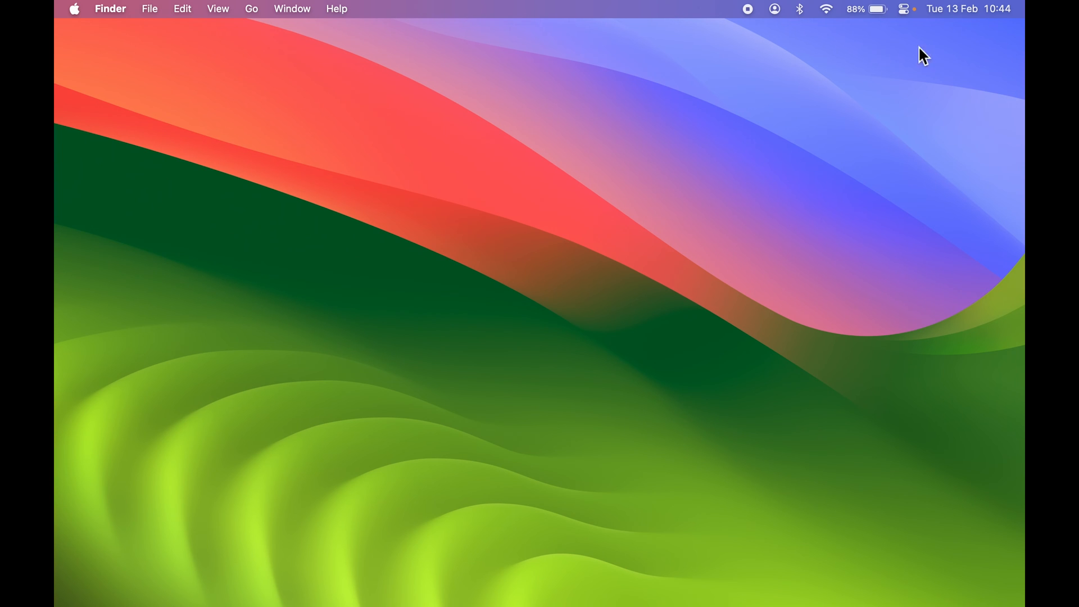
mouse_move(947, 198)
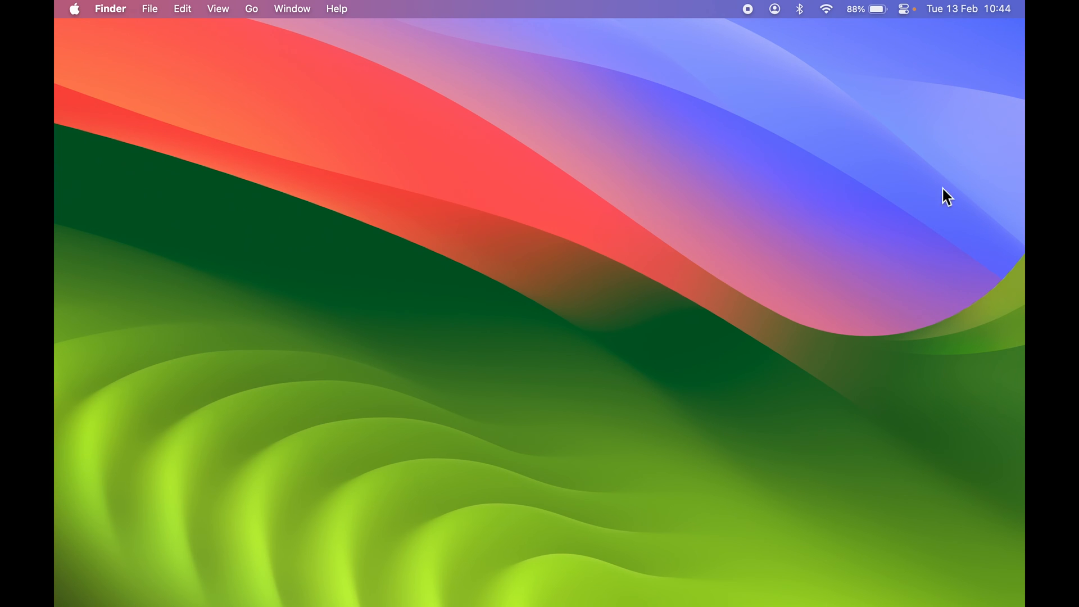
mouse_move(275, 585)
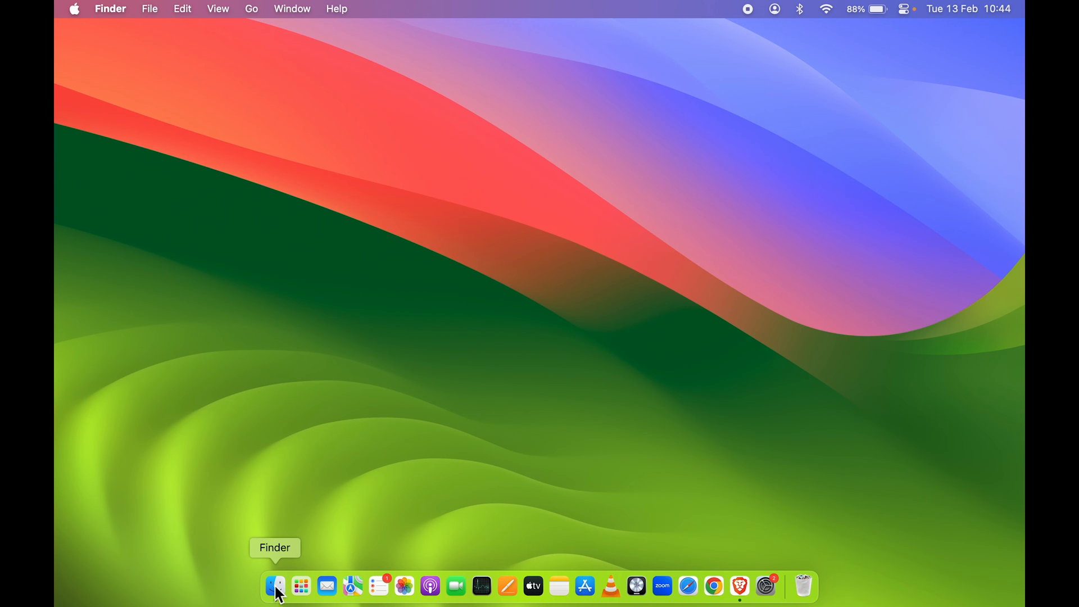
click(275, 586)
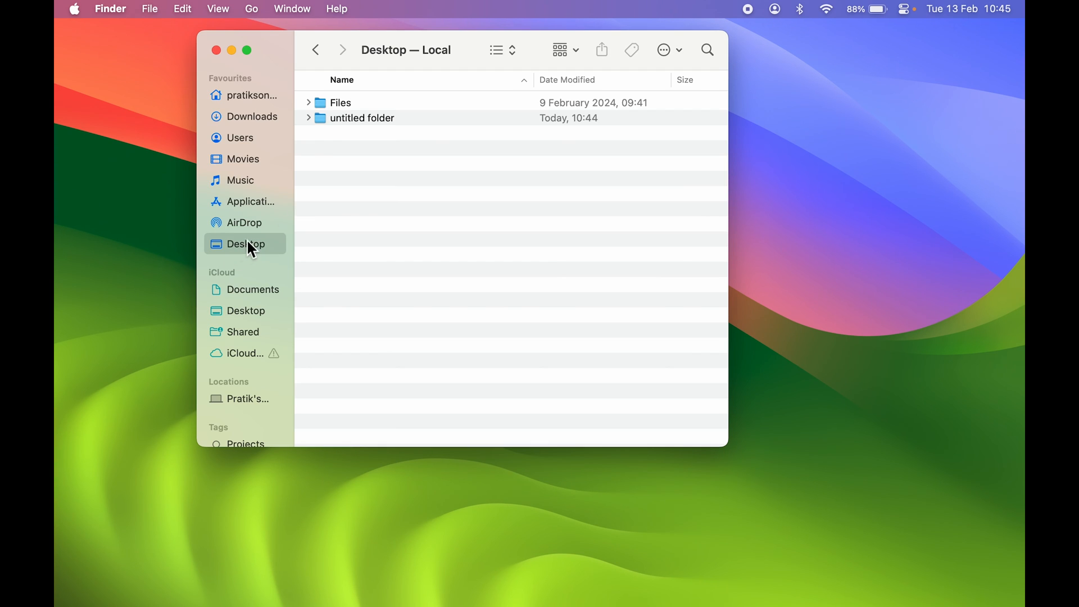
click(361, 118)
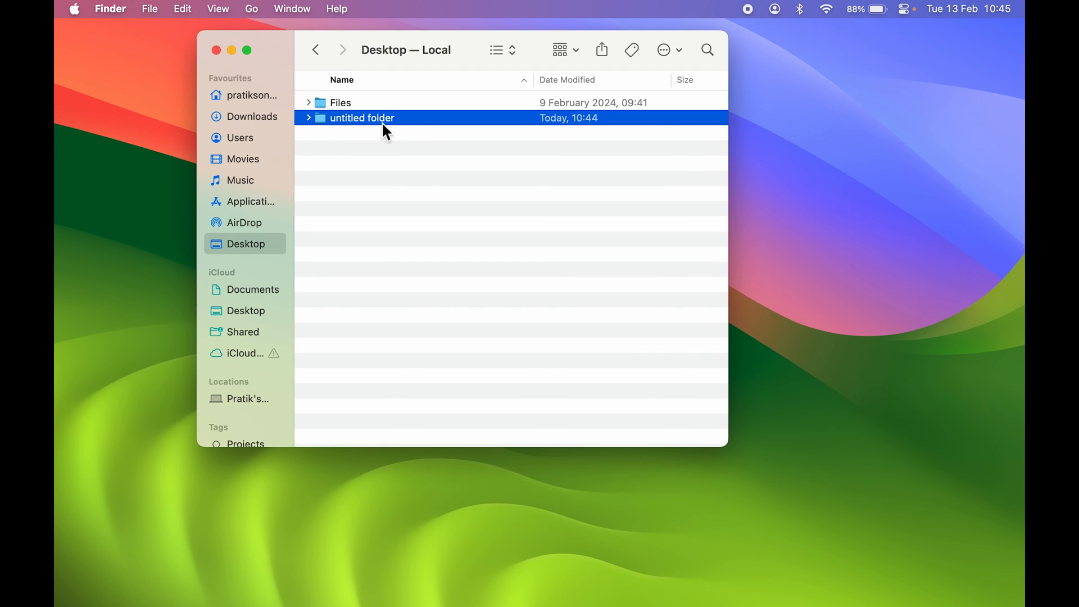
click(215, 49)
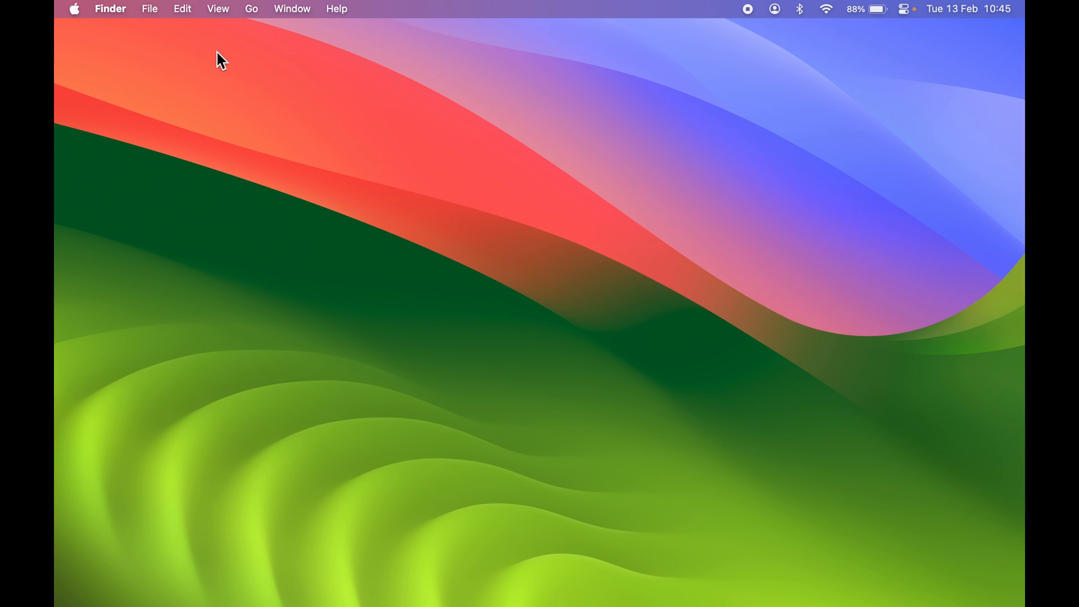
mouse_move(788, 463)
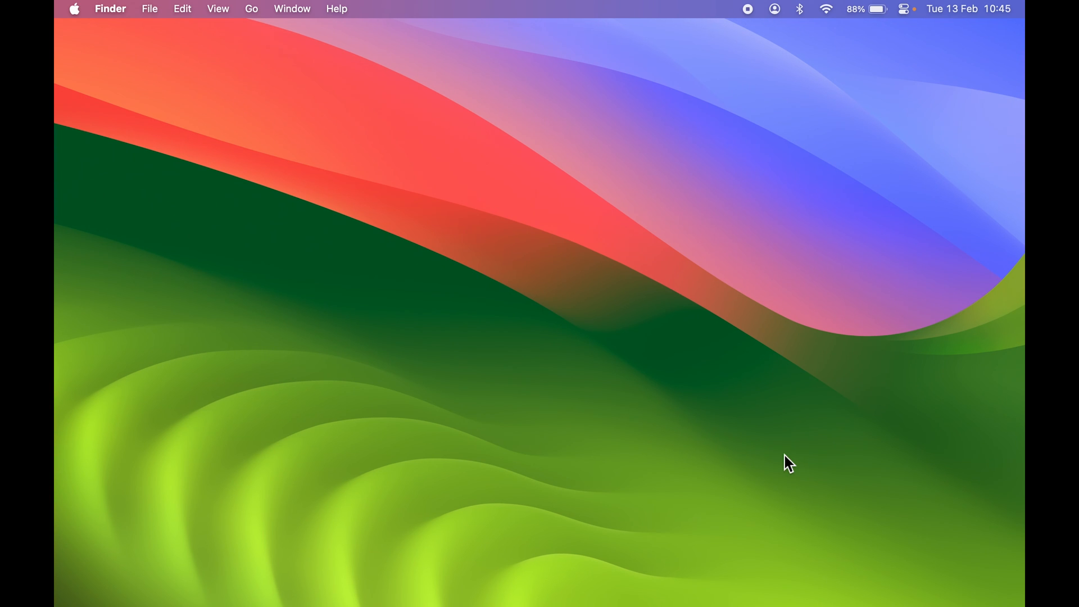
key(cmd+shift+n)
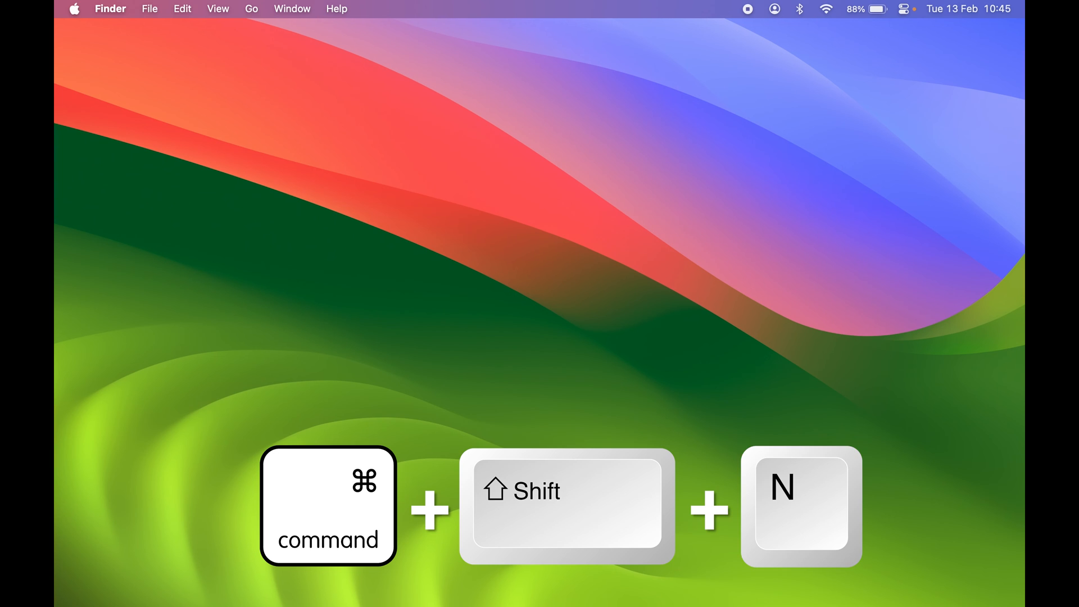
key(cmd+shift+n)
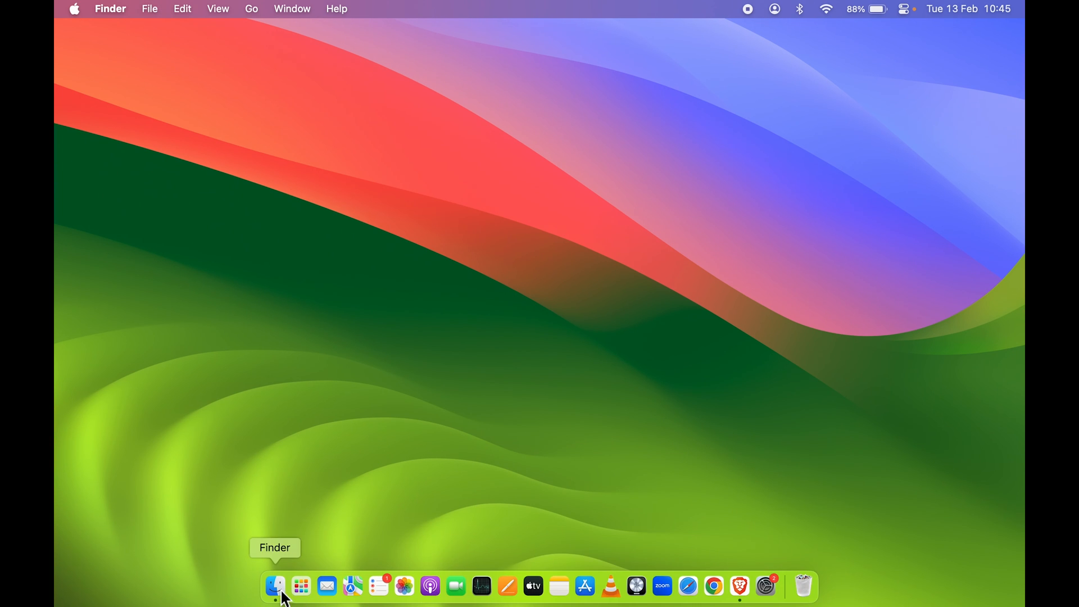
Step: View the Desktop folder in Finder, listing Files and the untitled folders
click(275, 586)
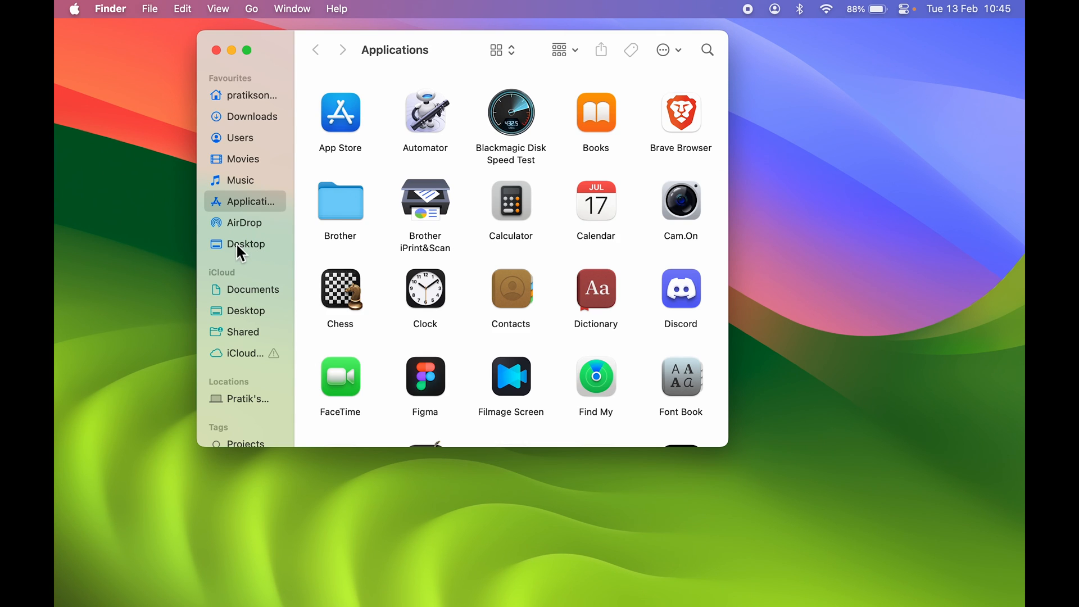
click(245, 244)
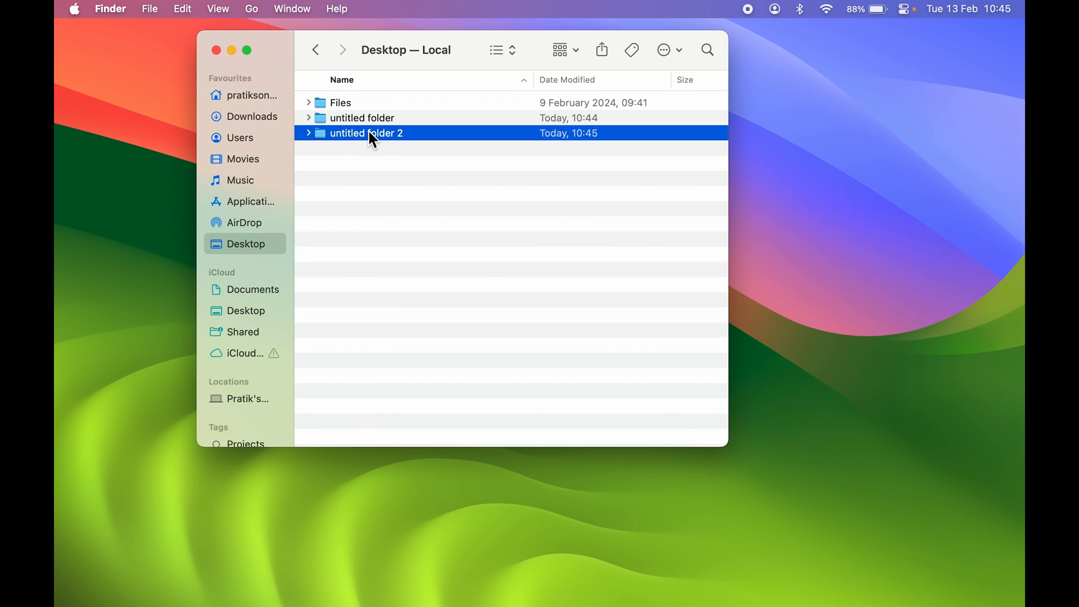
mouse_move(428, 221)
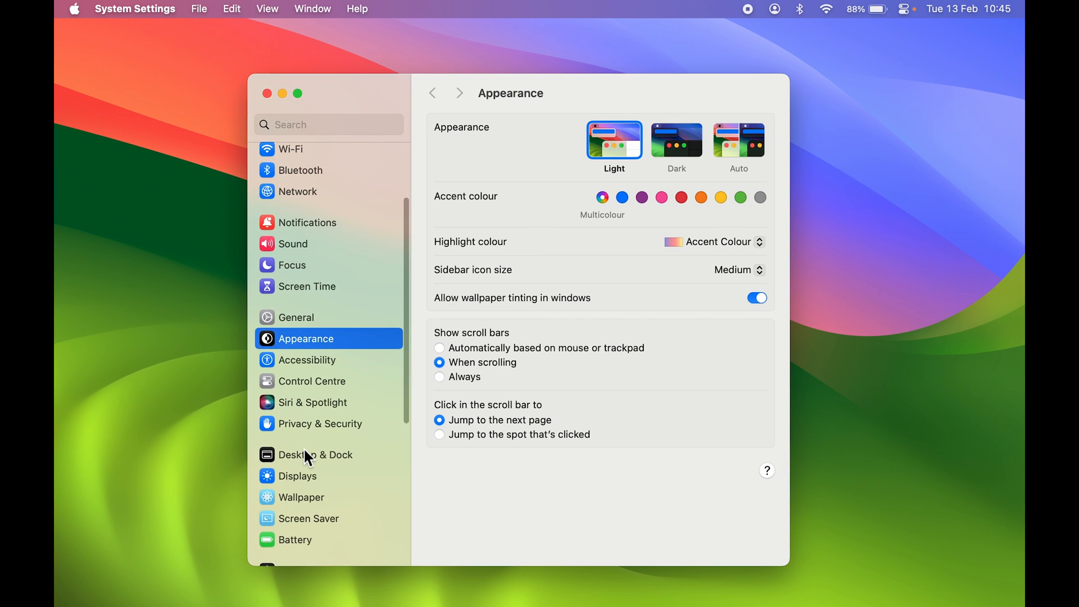
Step: Re-check On Desktop under Desktop & Dock so items show again, then close settings
click(315, 455)
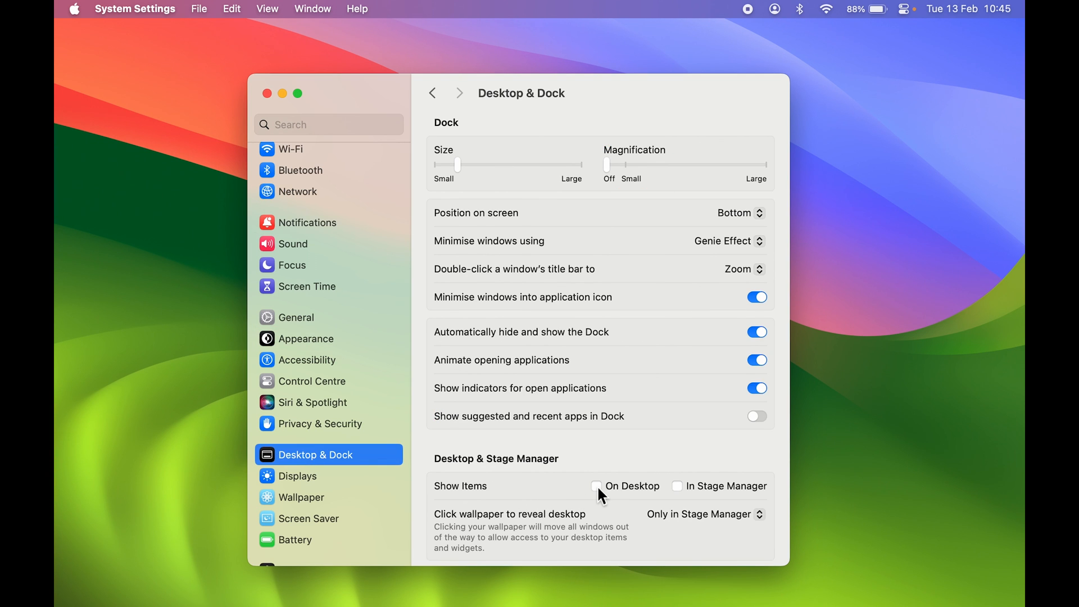
click(596, 485)
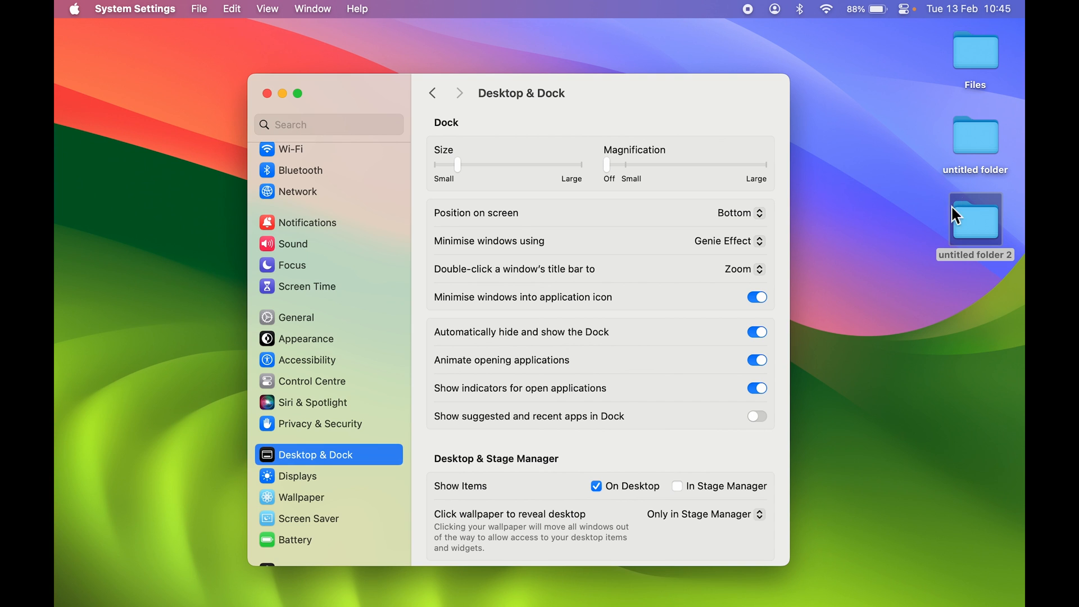
mouse_move(267, 101)
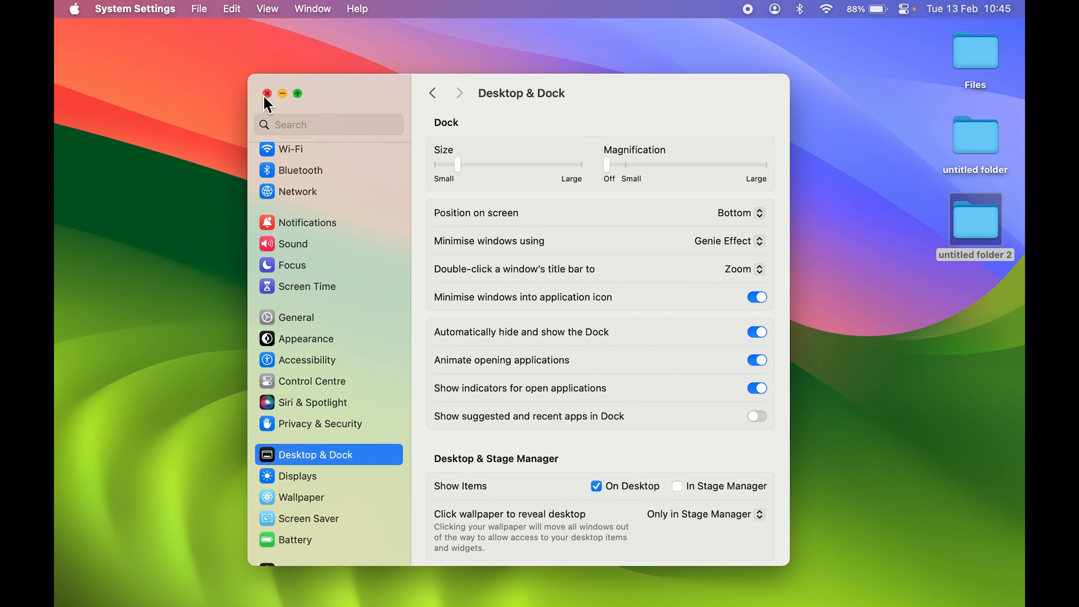
click(268, 93)
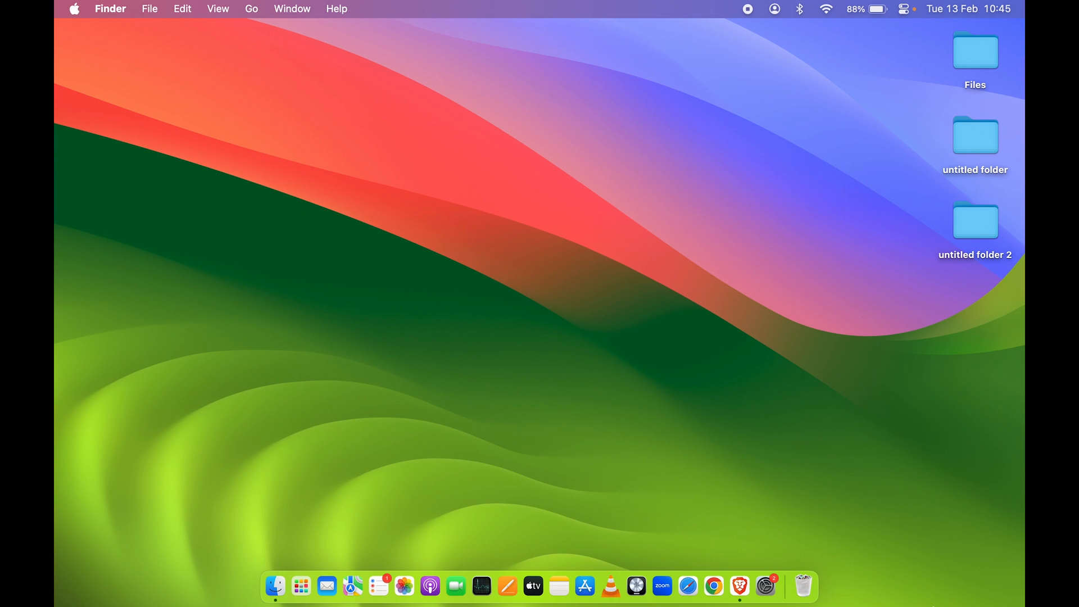